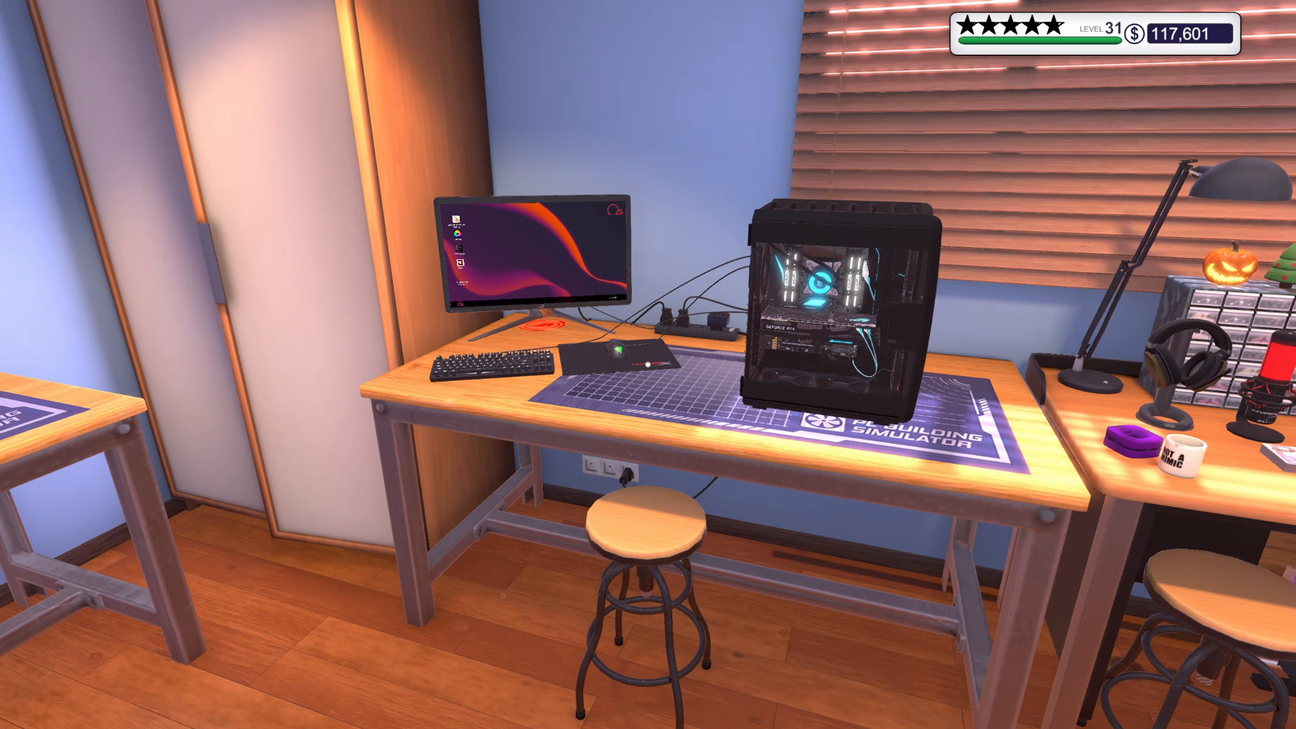
mouse_move(648, 364)
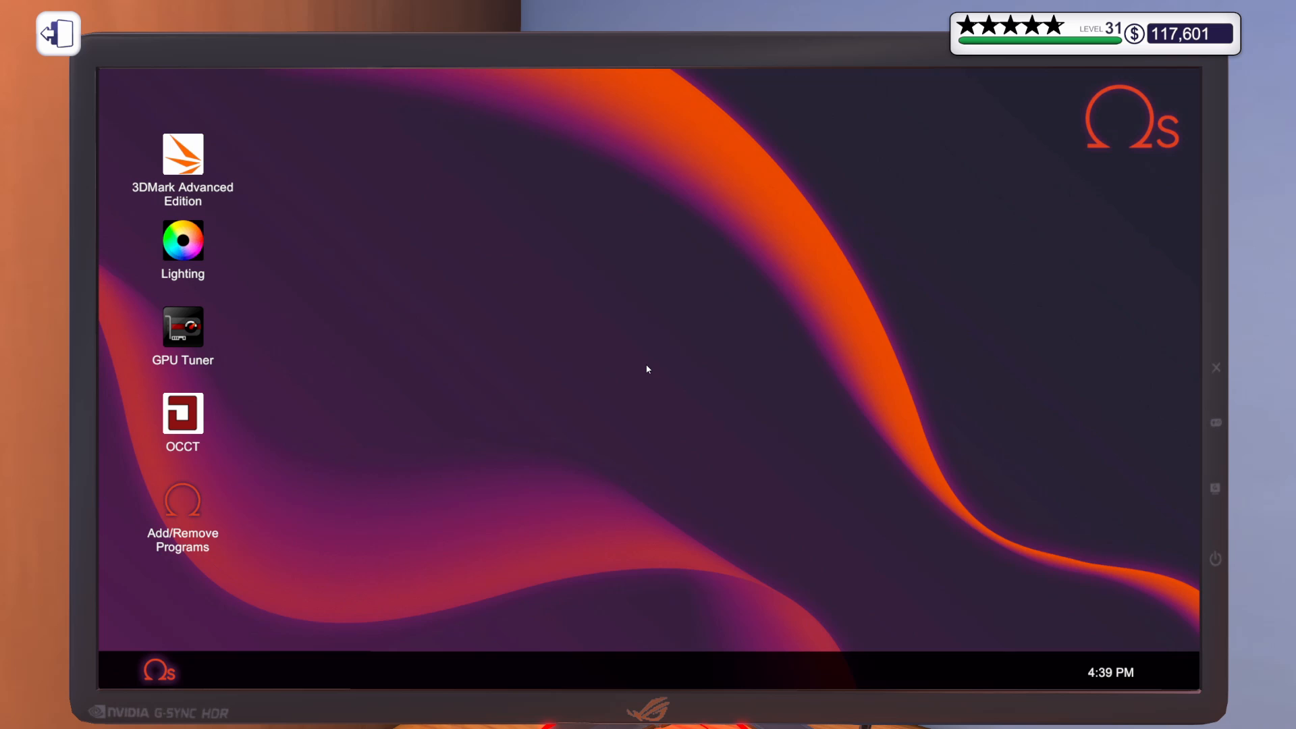
mouse_move(235, 406)
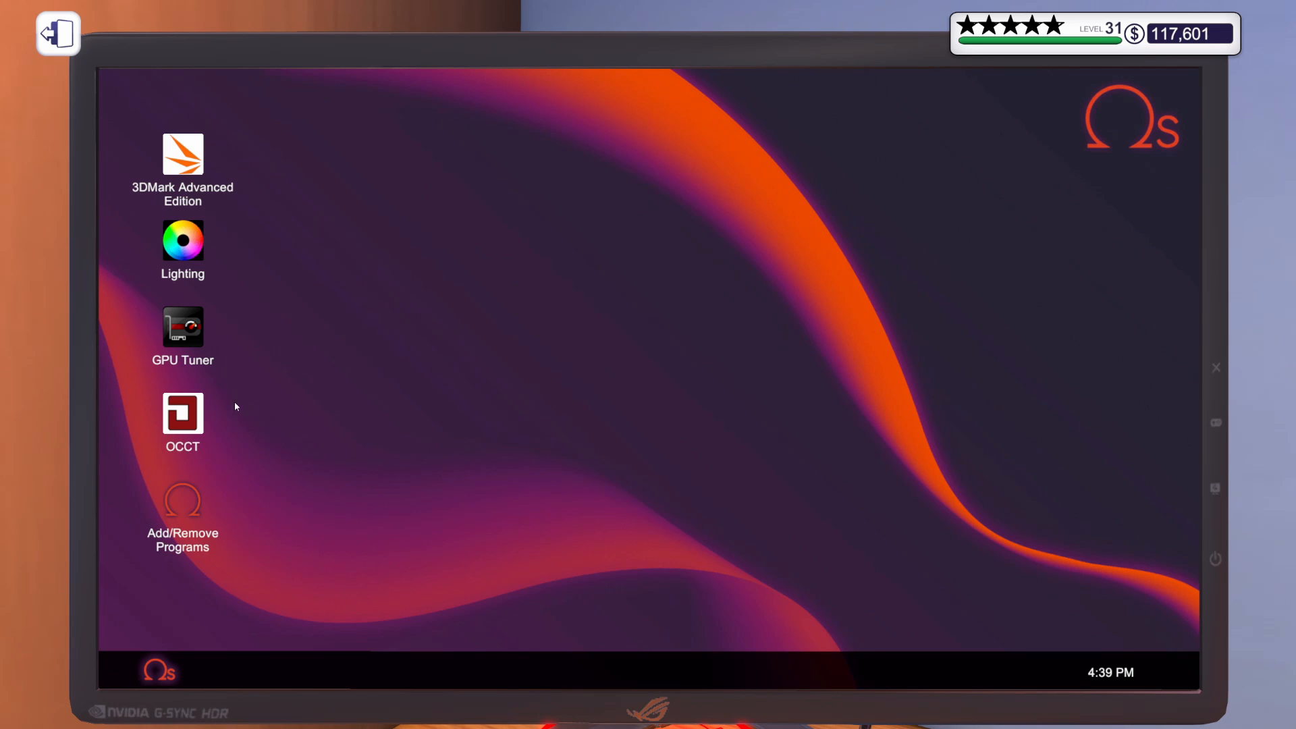
mouse_move(231, 448)
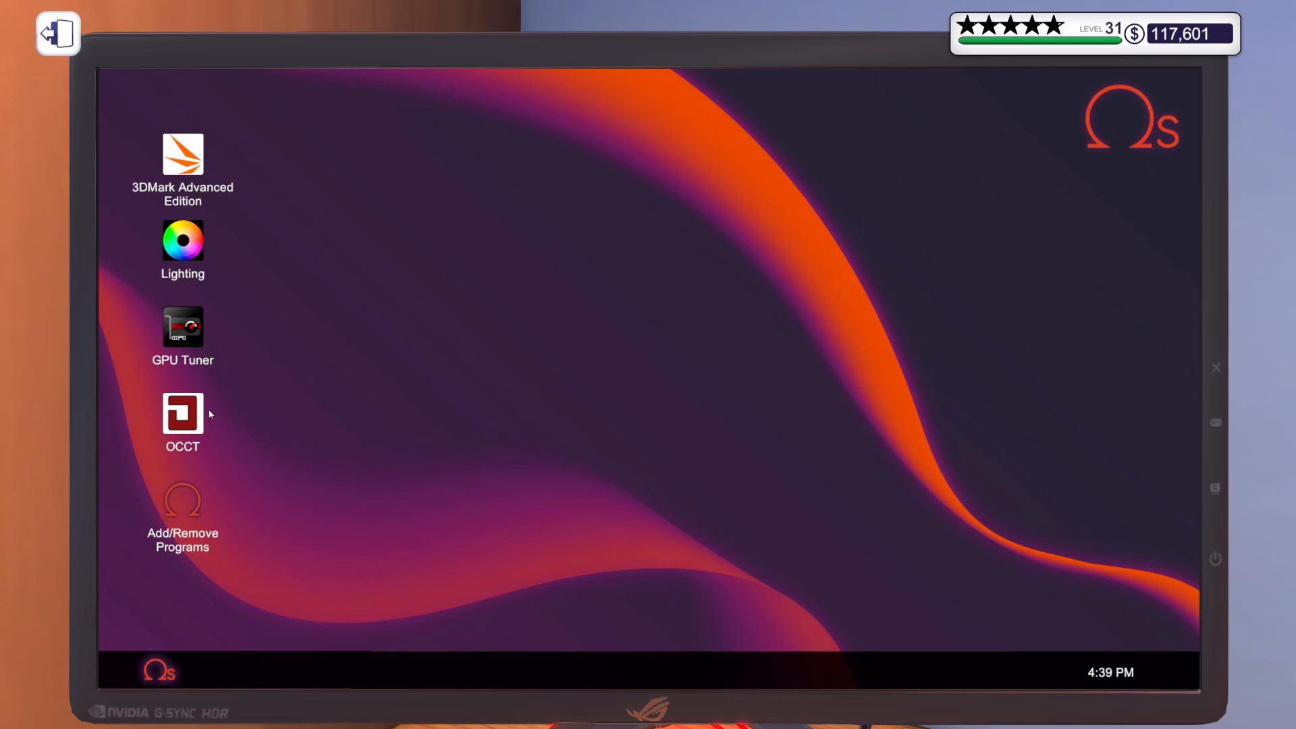
mouse_move(137, 351)
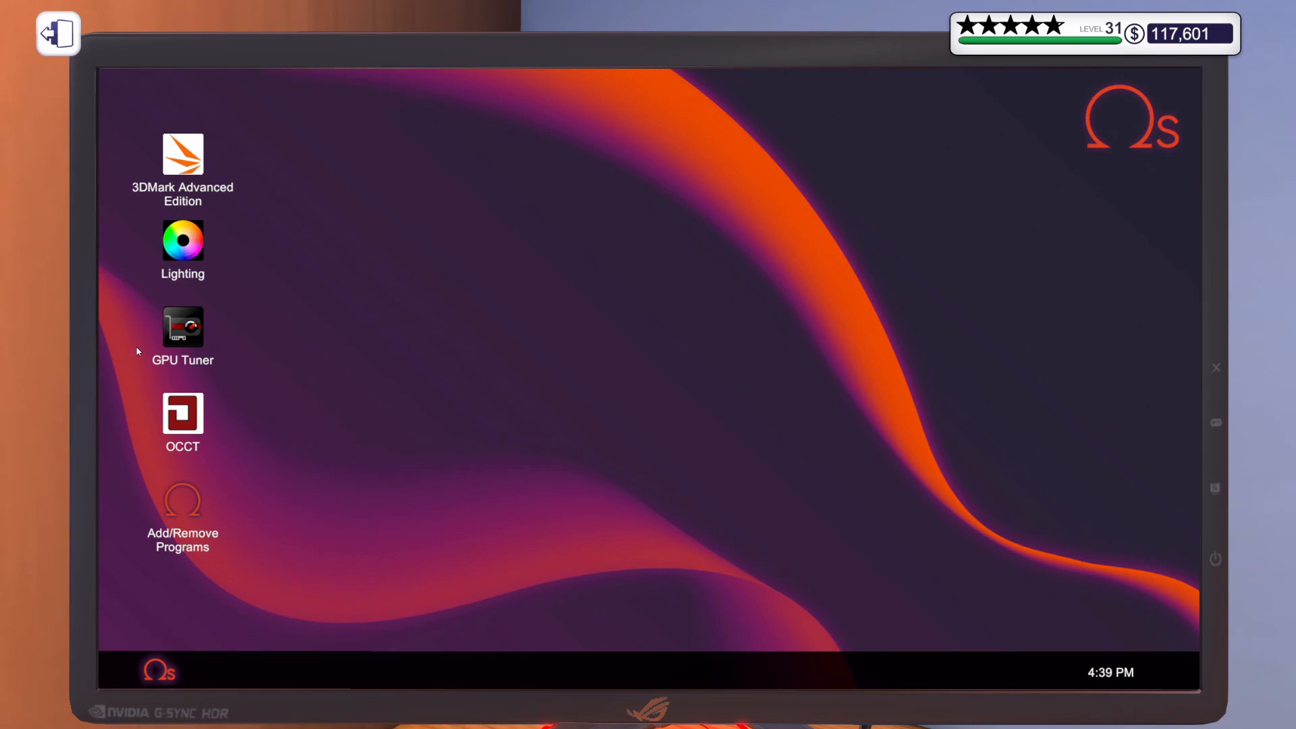
mouse_move(297, 246)
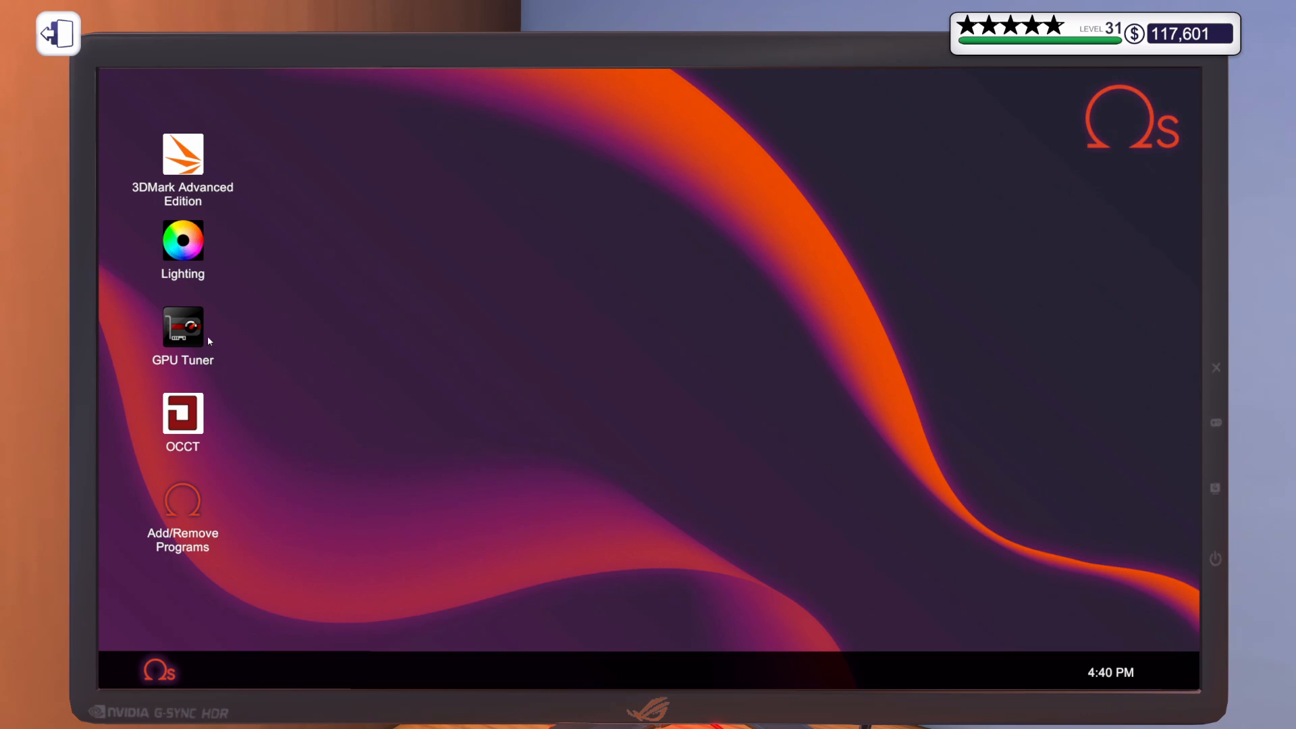
Launch GPU Tuner and raise the core voltage to +20%.
double_click(182, 327)
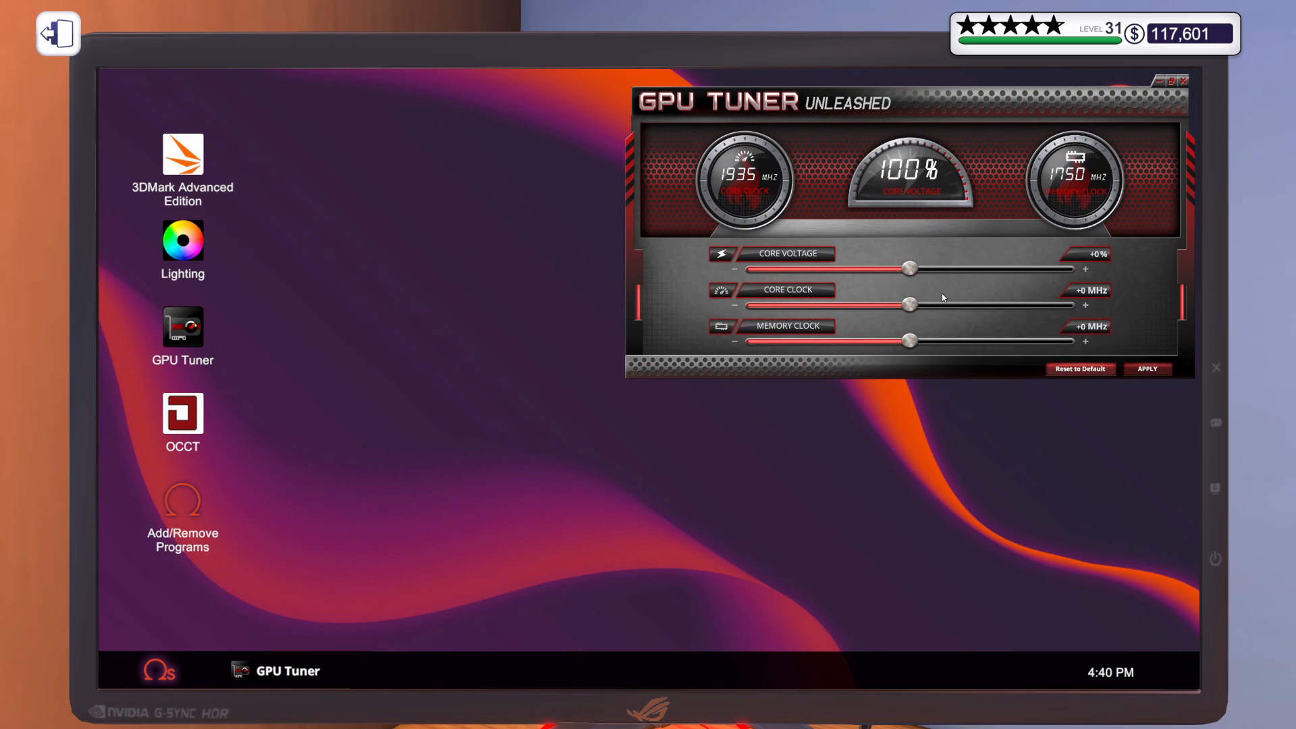
drag(908, 267, 1044, 267)
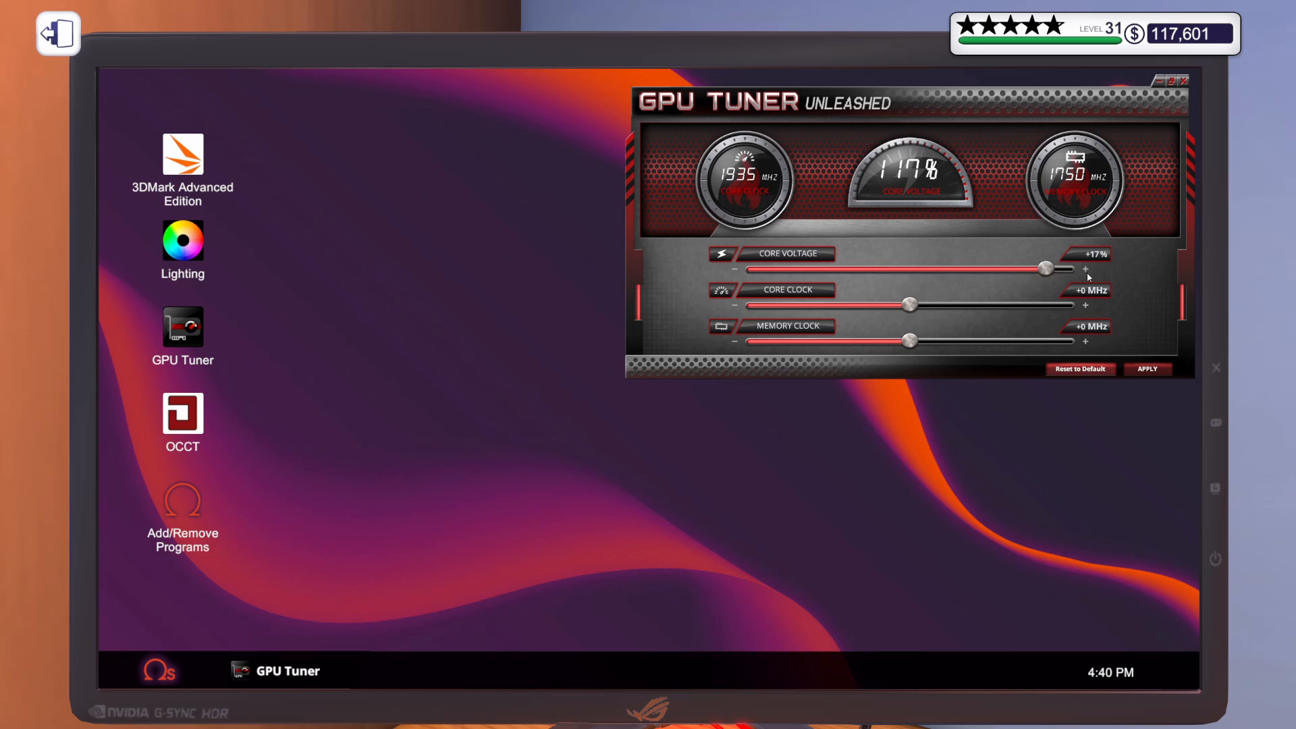
click(1084, 270)
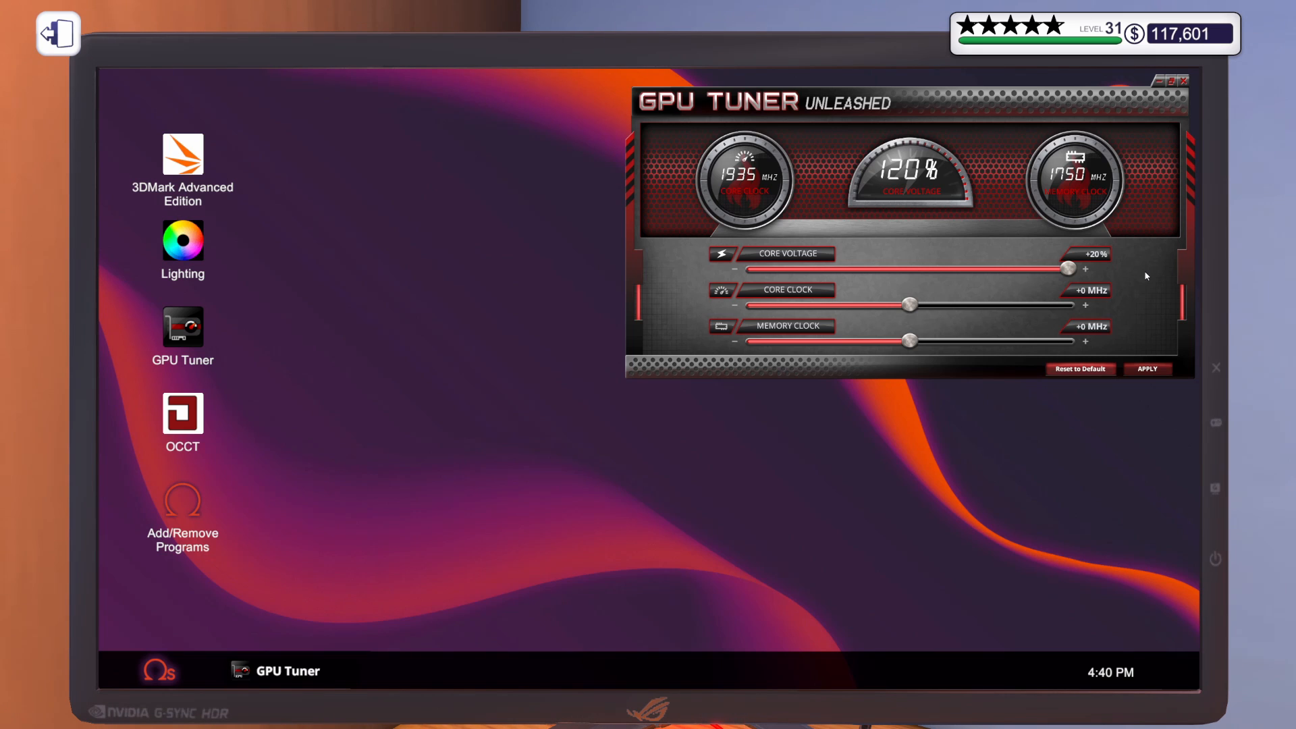
mouse_move(898, 324)
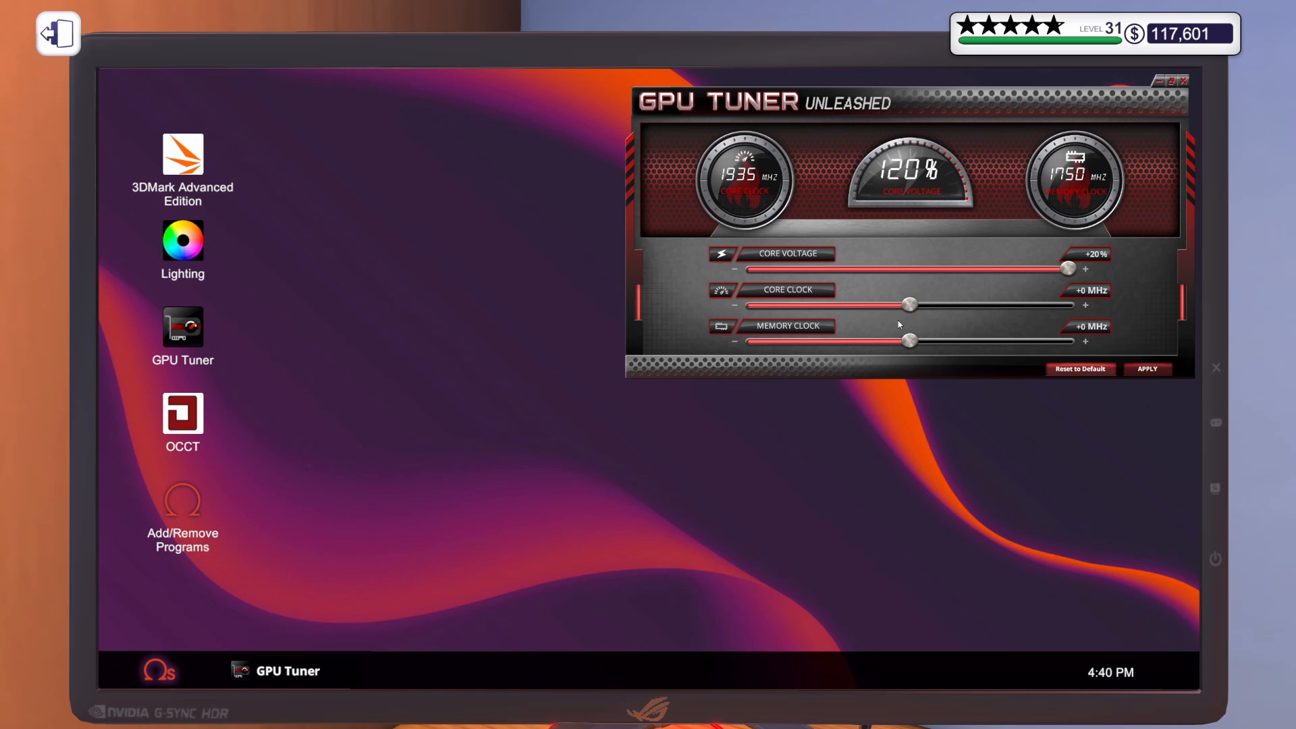
mouse_move(909, 321)
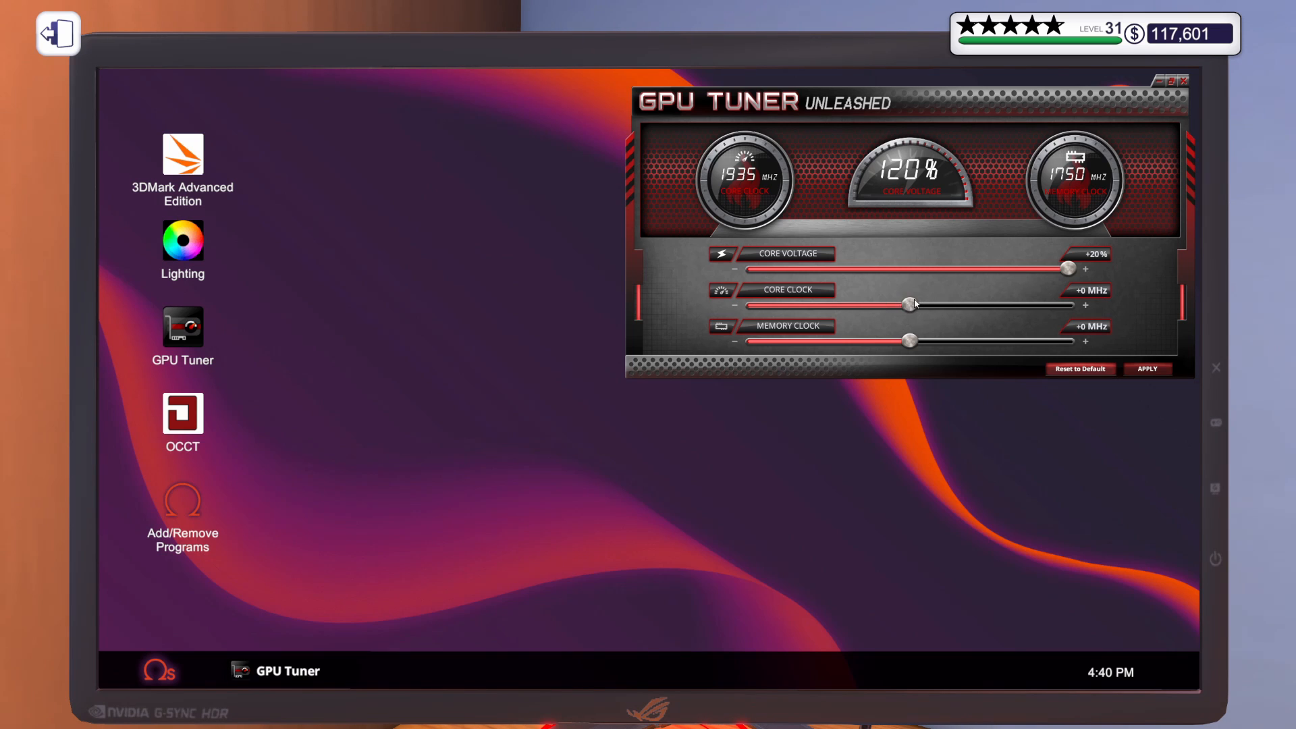
Drag the Core Clock slider up to +115 MHz, giving 2050 MHz.
drag(908, 303, 934, 304)
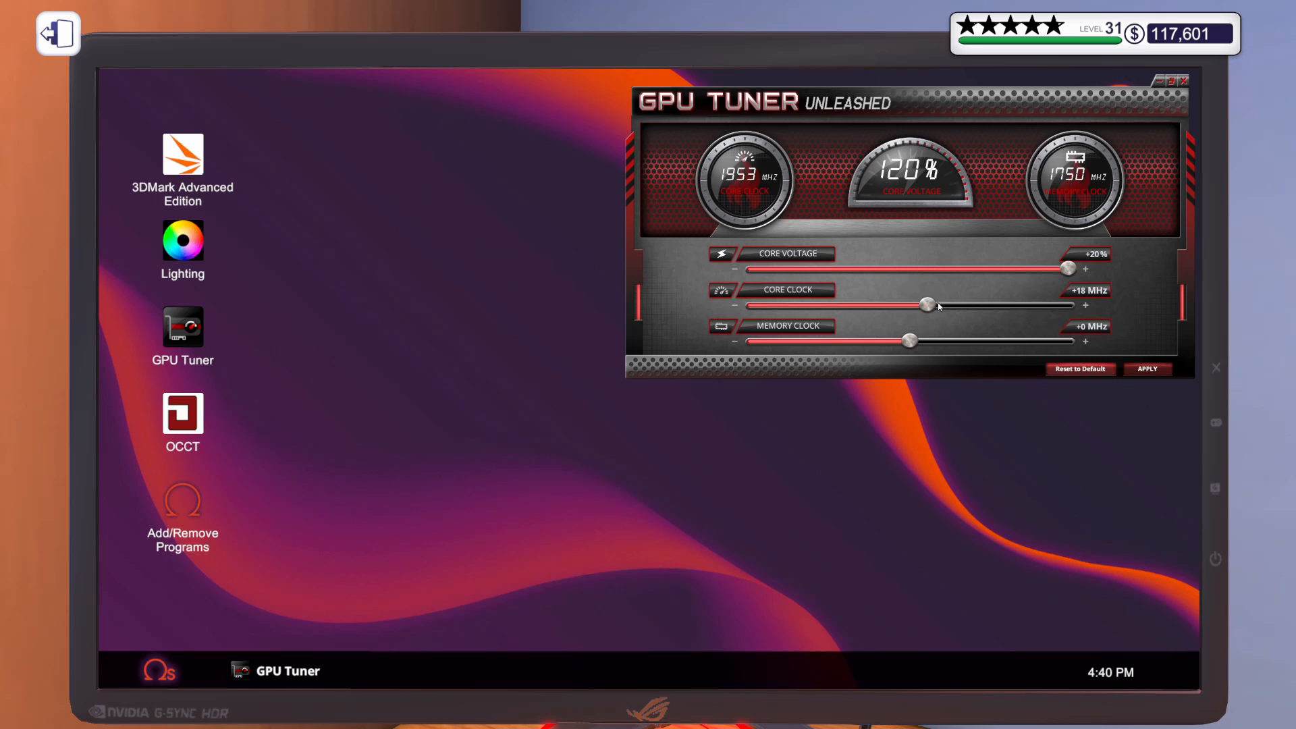
drag(927, 305, 1015, 305)
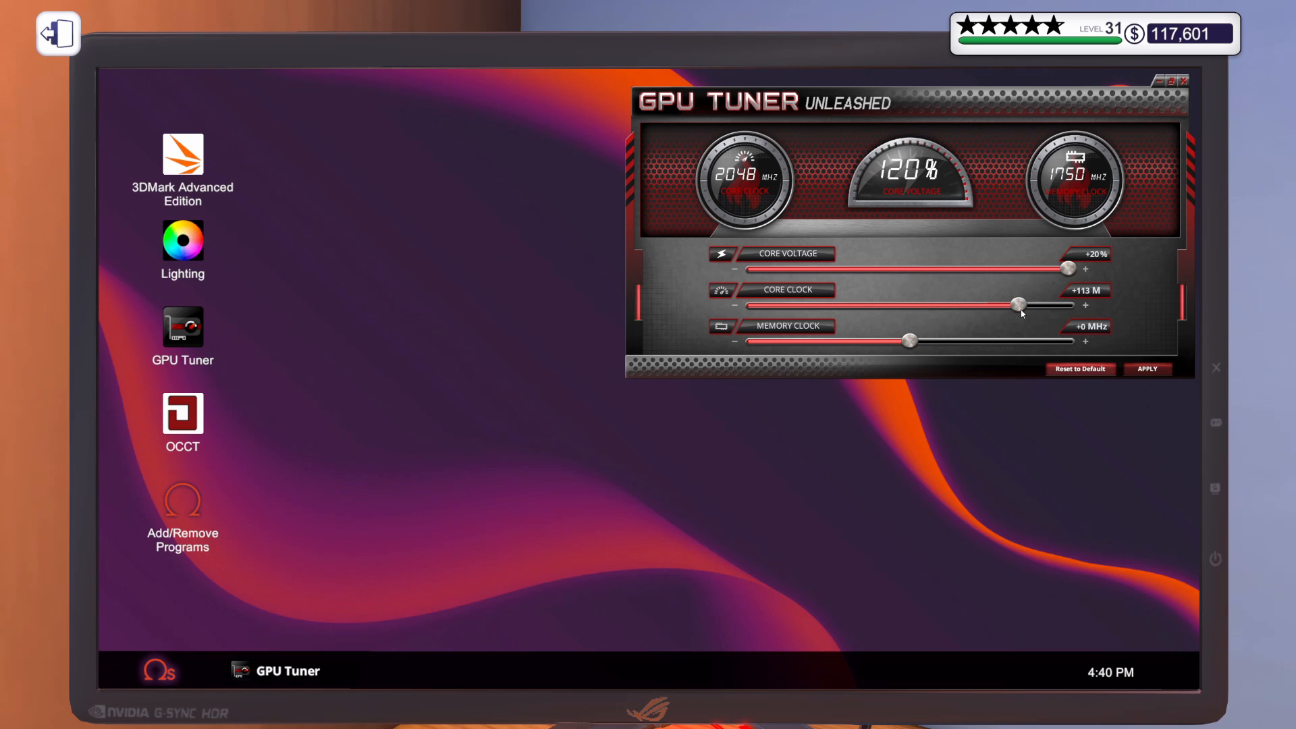
drag(1015, 304, 1019, 304)
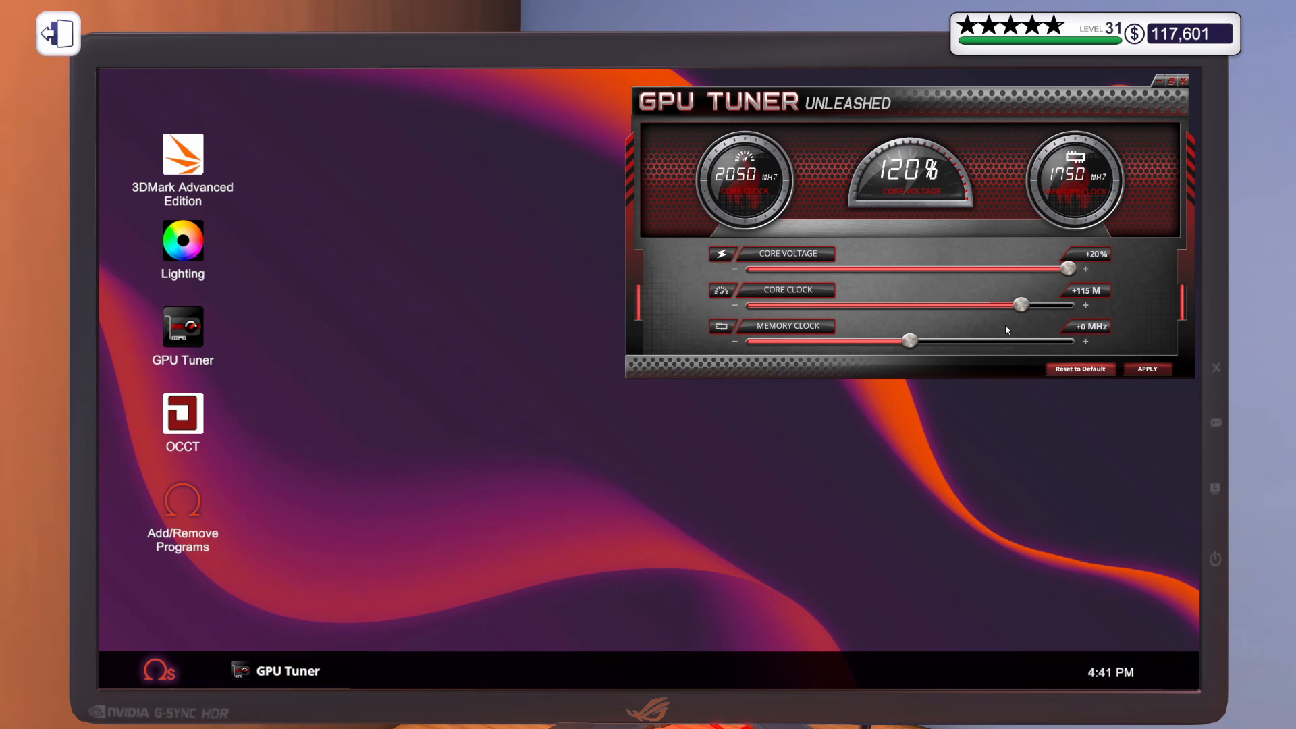
mouse_move(973, 364)
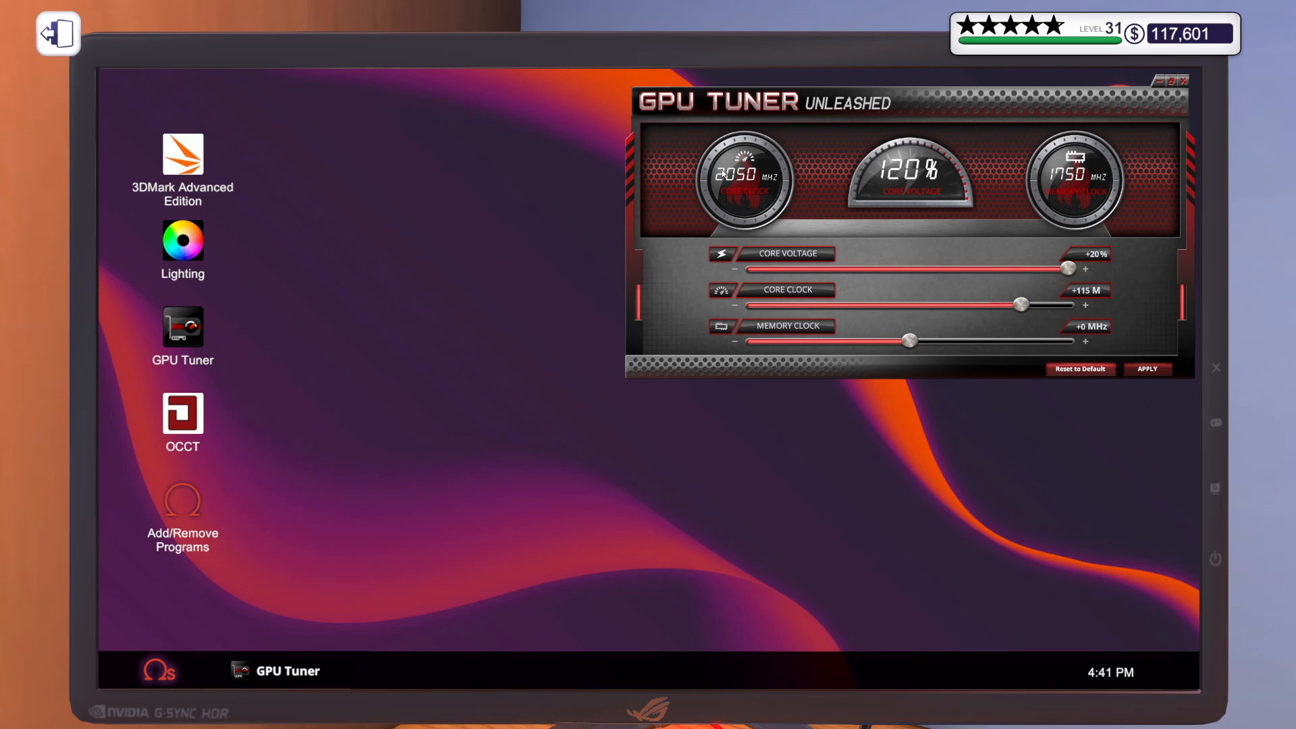
mouse_move(851, 177)
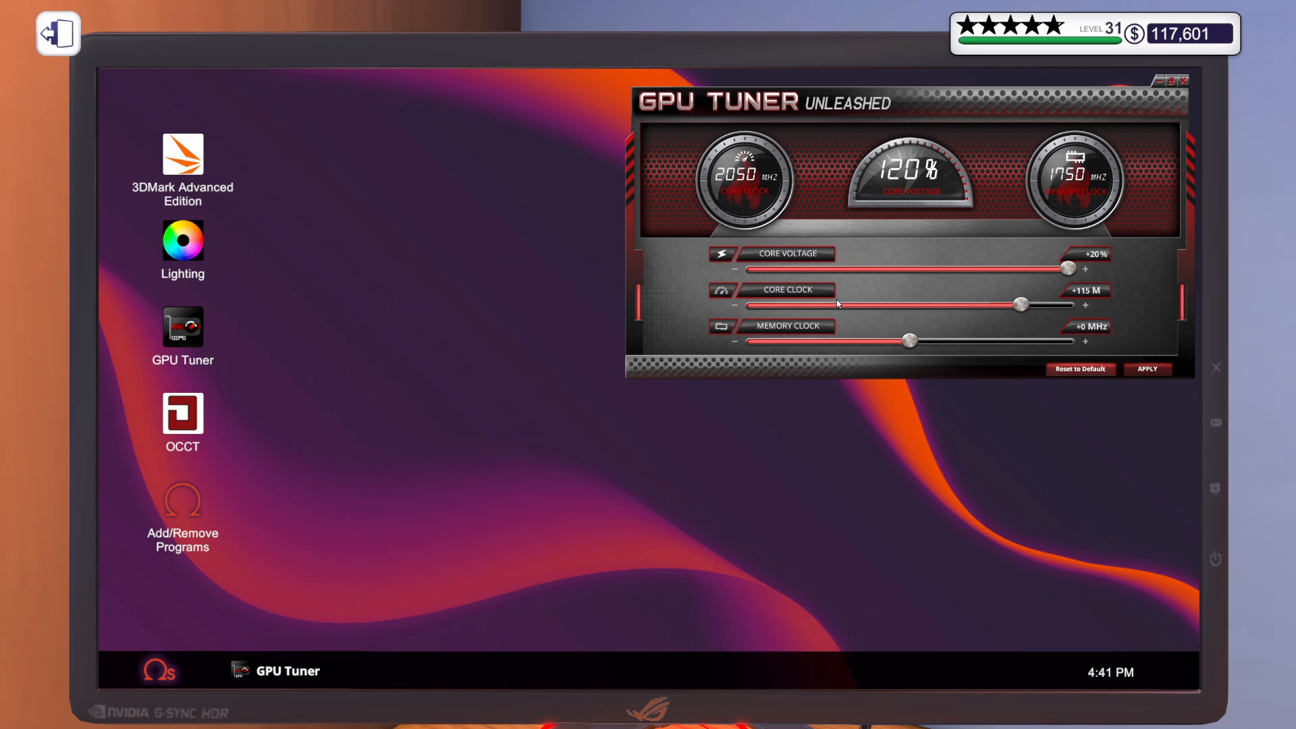
mouse_move(772, 277)
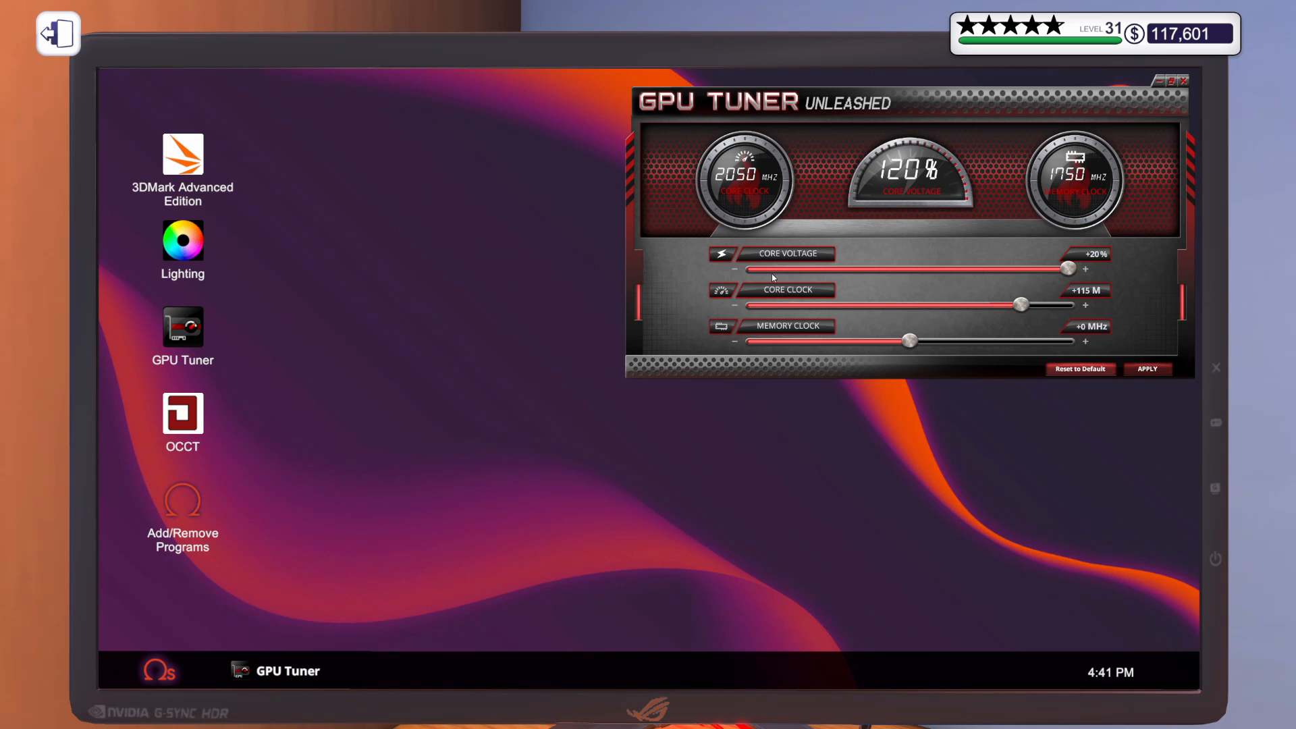
mouse_move(969, 331)
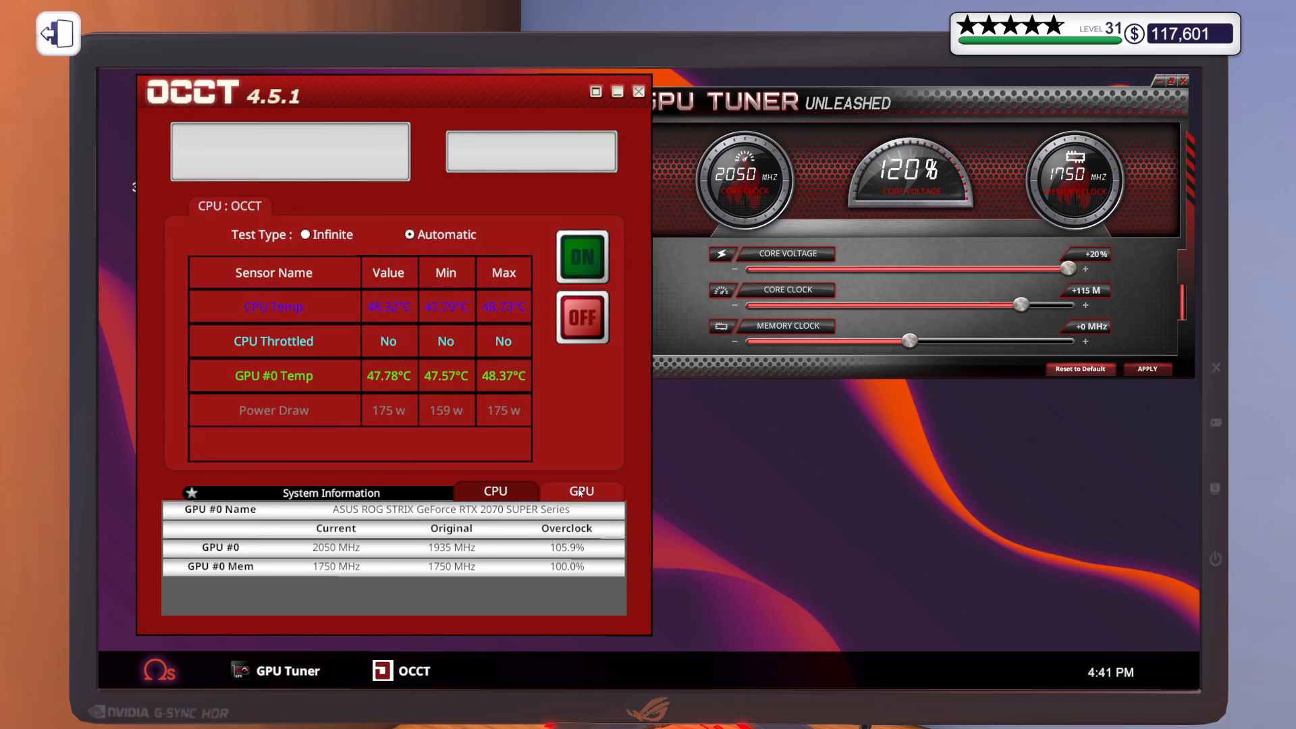
Review OCCT's CPU and GPU info, then run the stress test to Finished.
click(494, 491)
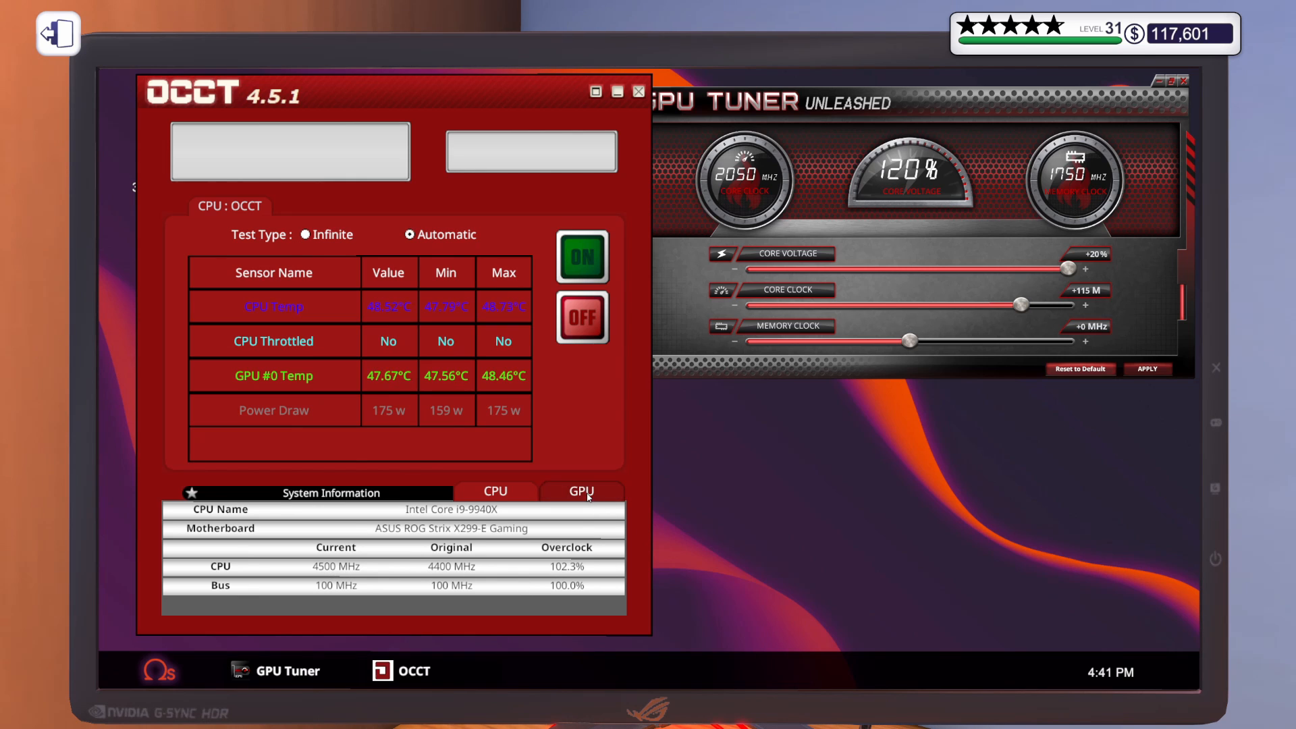
click(581, 491)
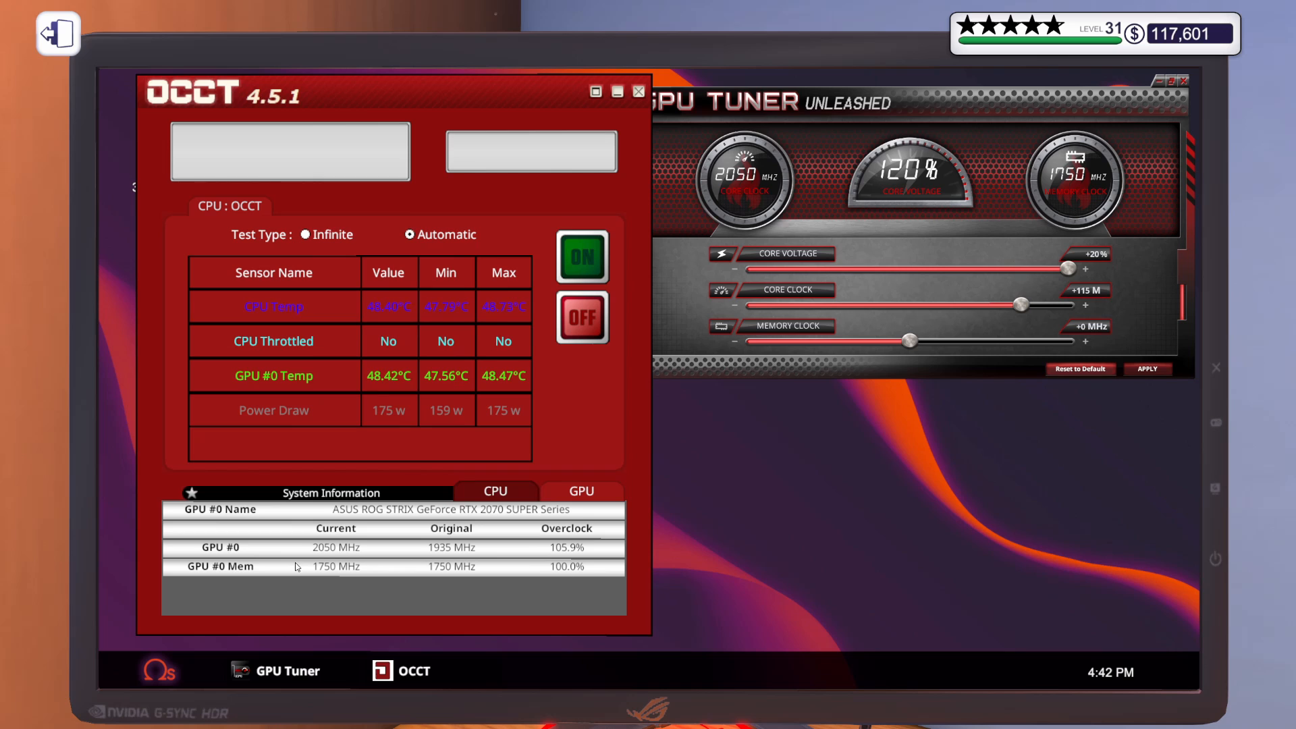
mouse_move(572, 554)
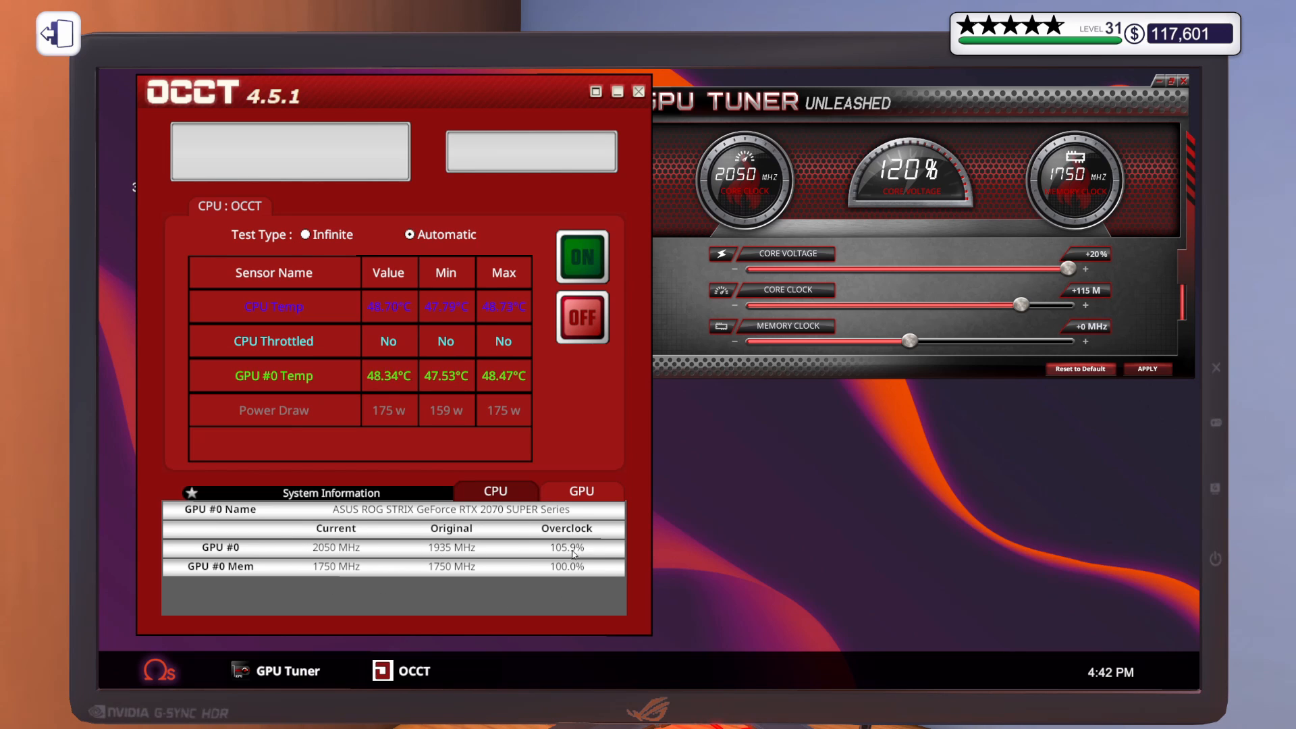
click(581, 257)
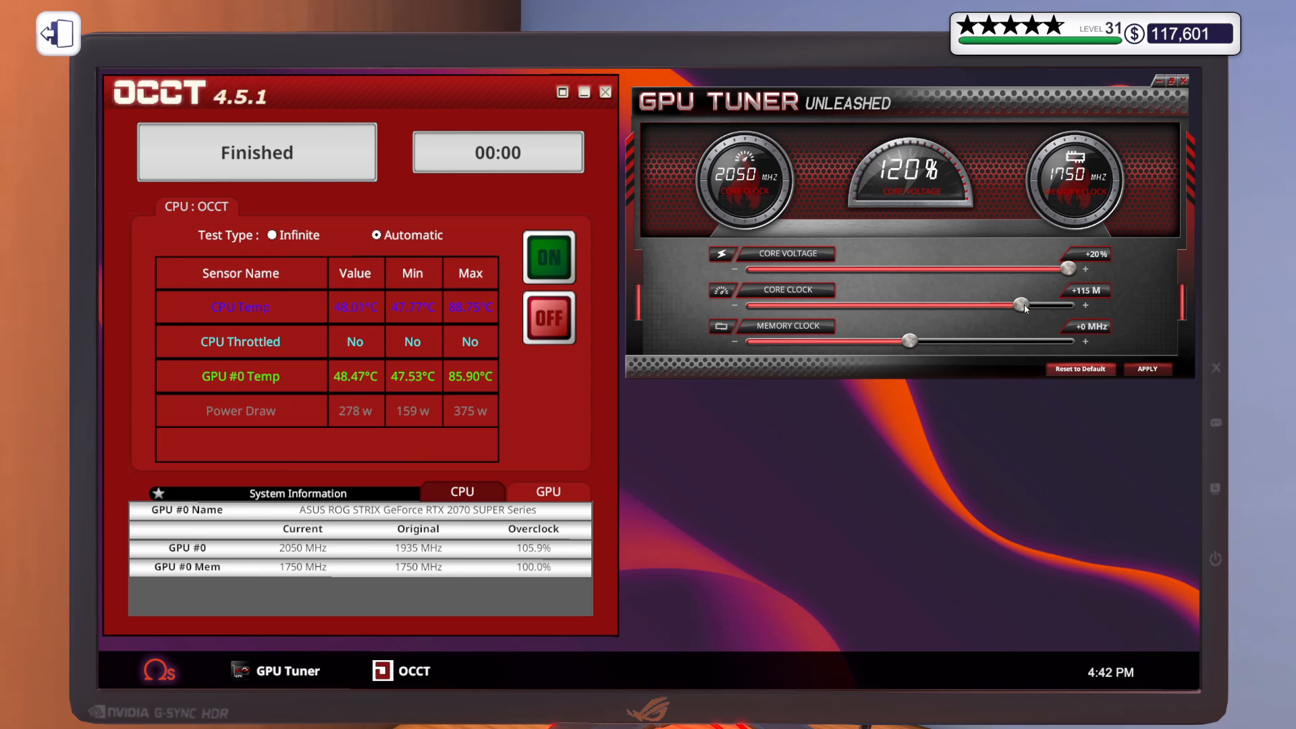
Raise the core clock from +115 through +135 to +165 MHz (2100 MHz).
drag(1017, 305, 1039, 305)
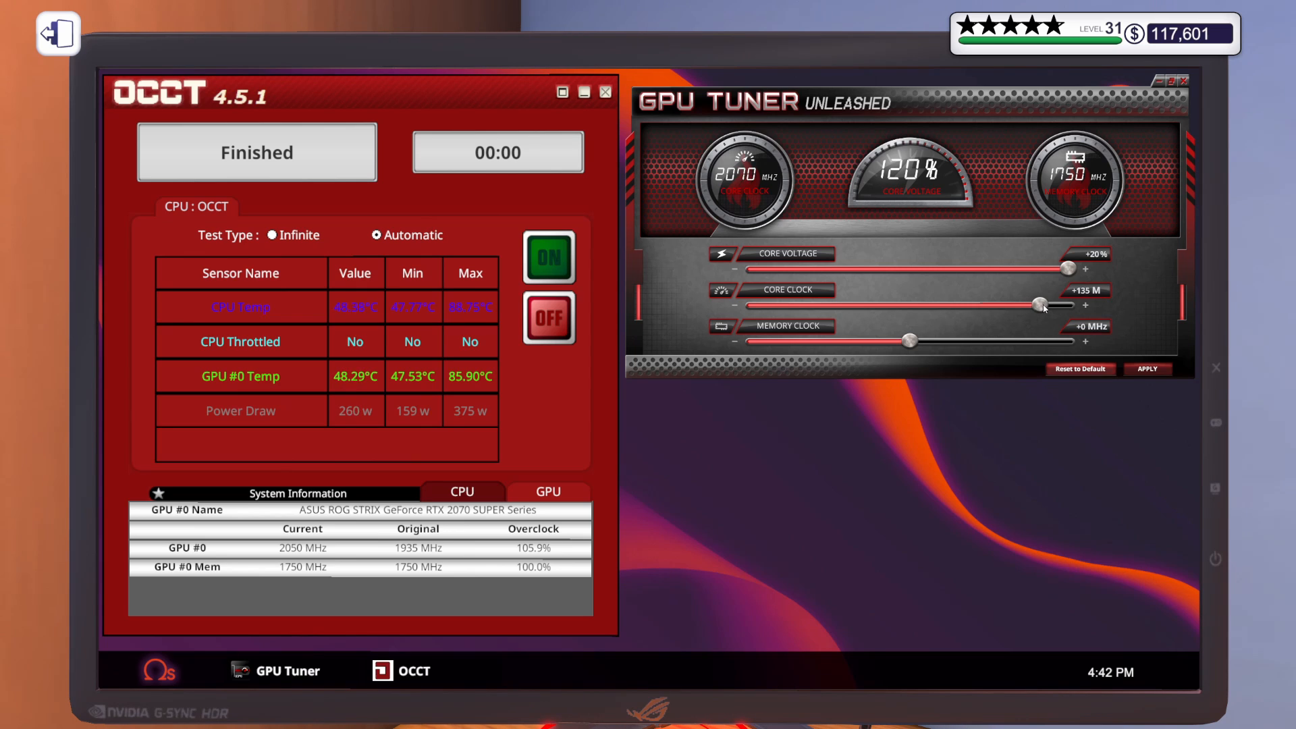
drag(1039, 303, 1058, 303)
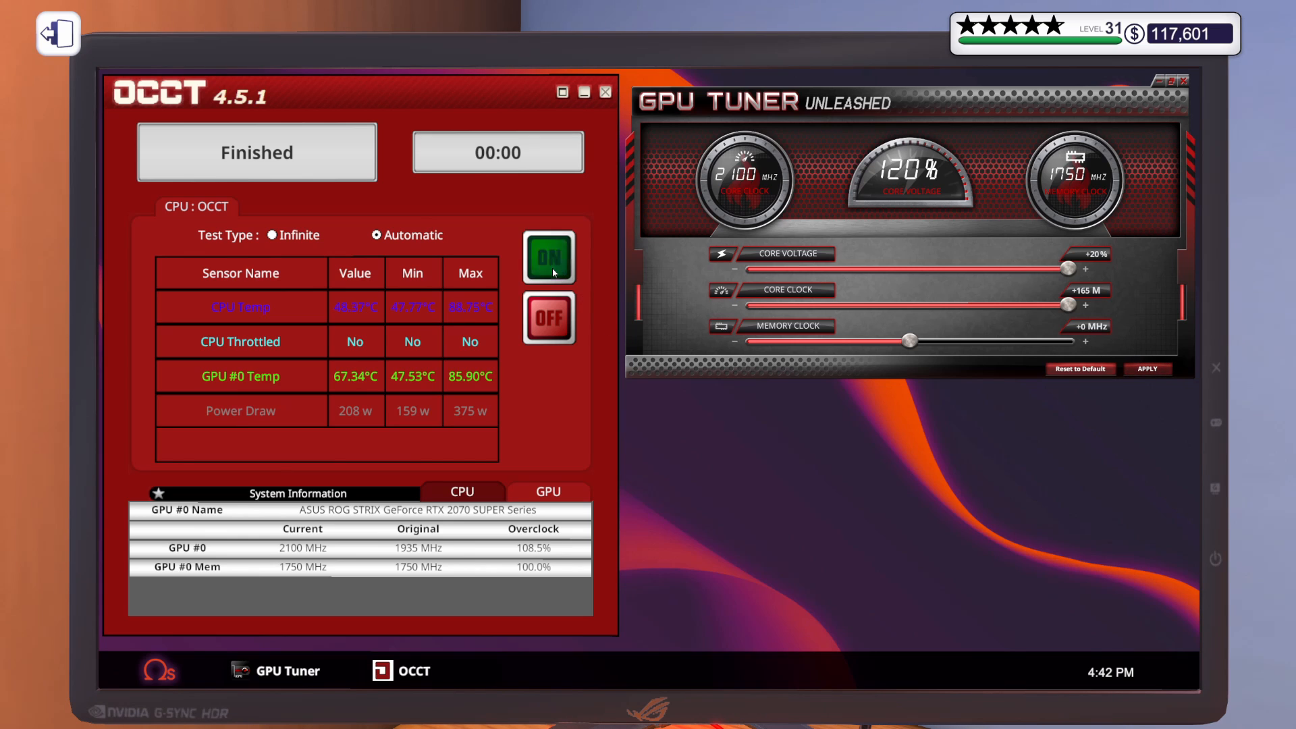
Run OCCT at +165 MHz until the system crashes, then reopen GPU Tuner.
click(549, 256)
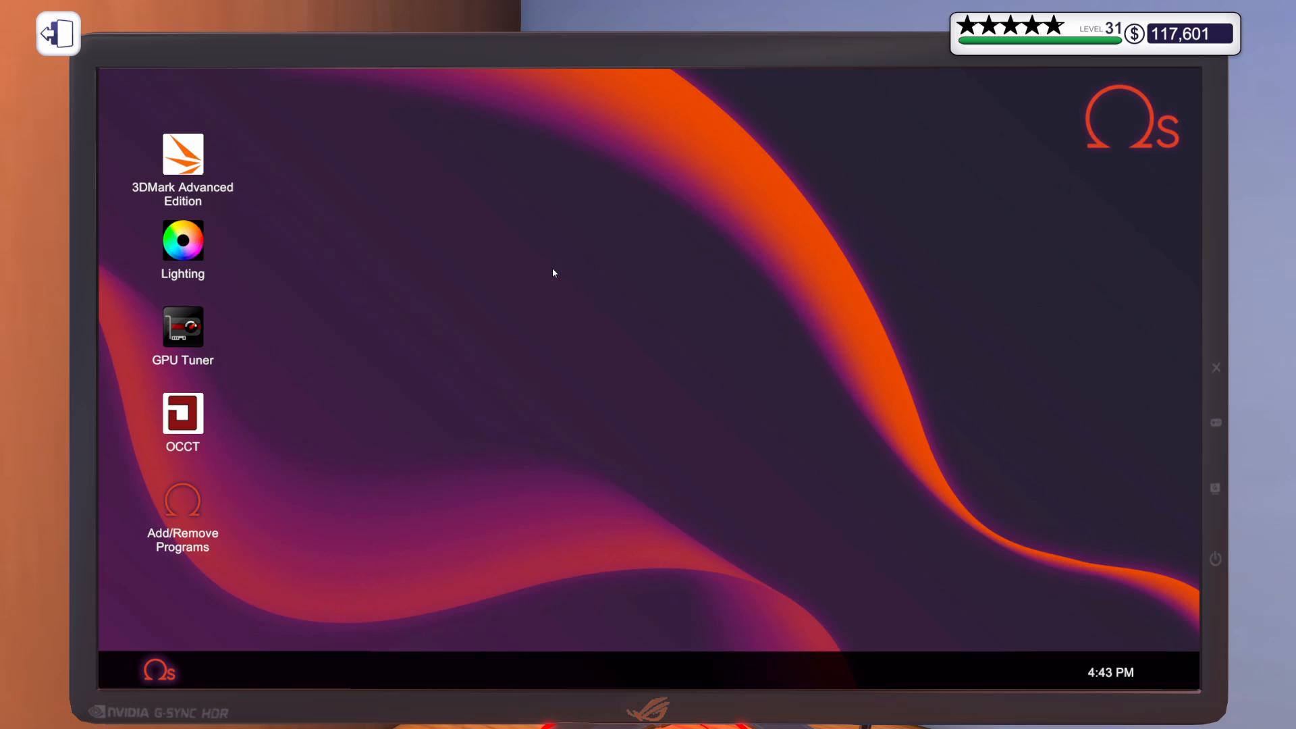
double_click(182, 327)
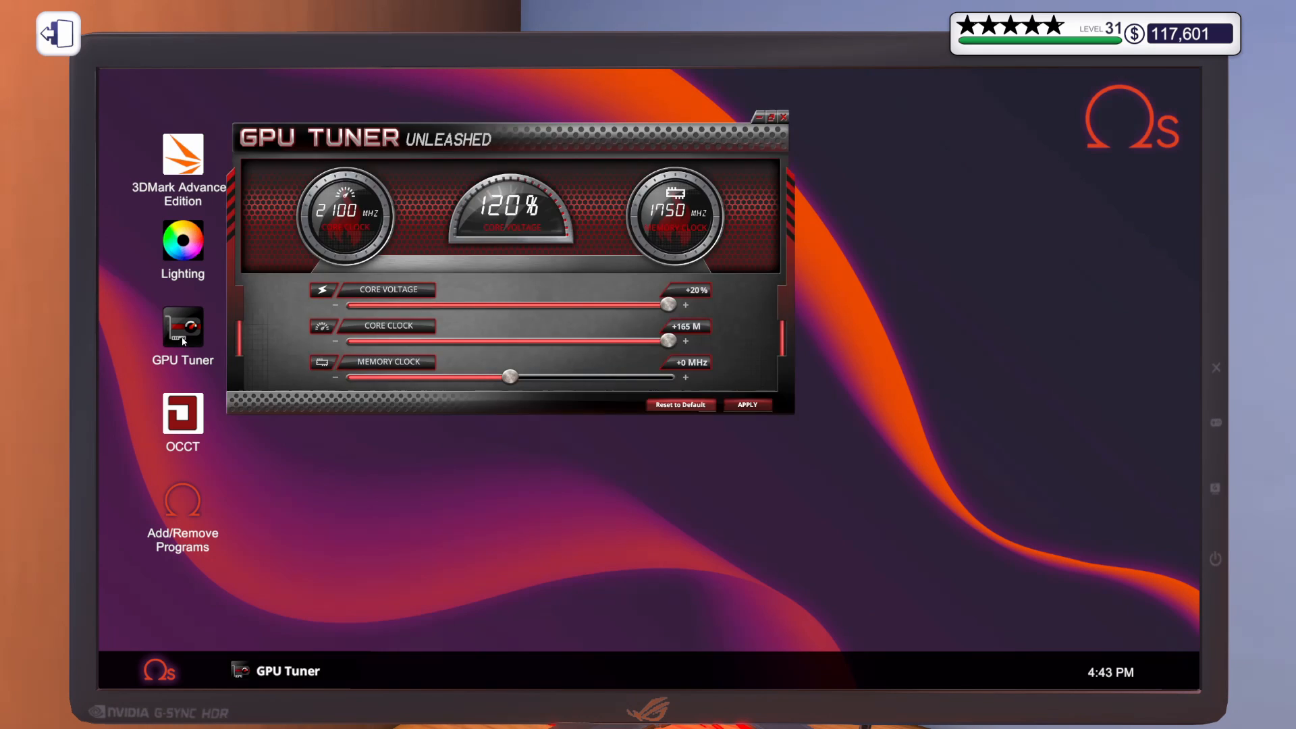
Move GPU Tuner aside and lower the core clock to +125 MHz, then apply.
drag(509, 138, 974, 97)
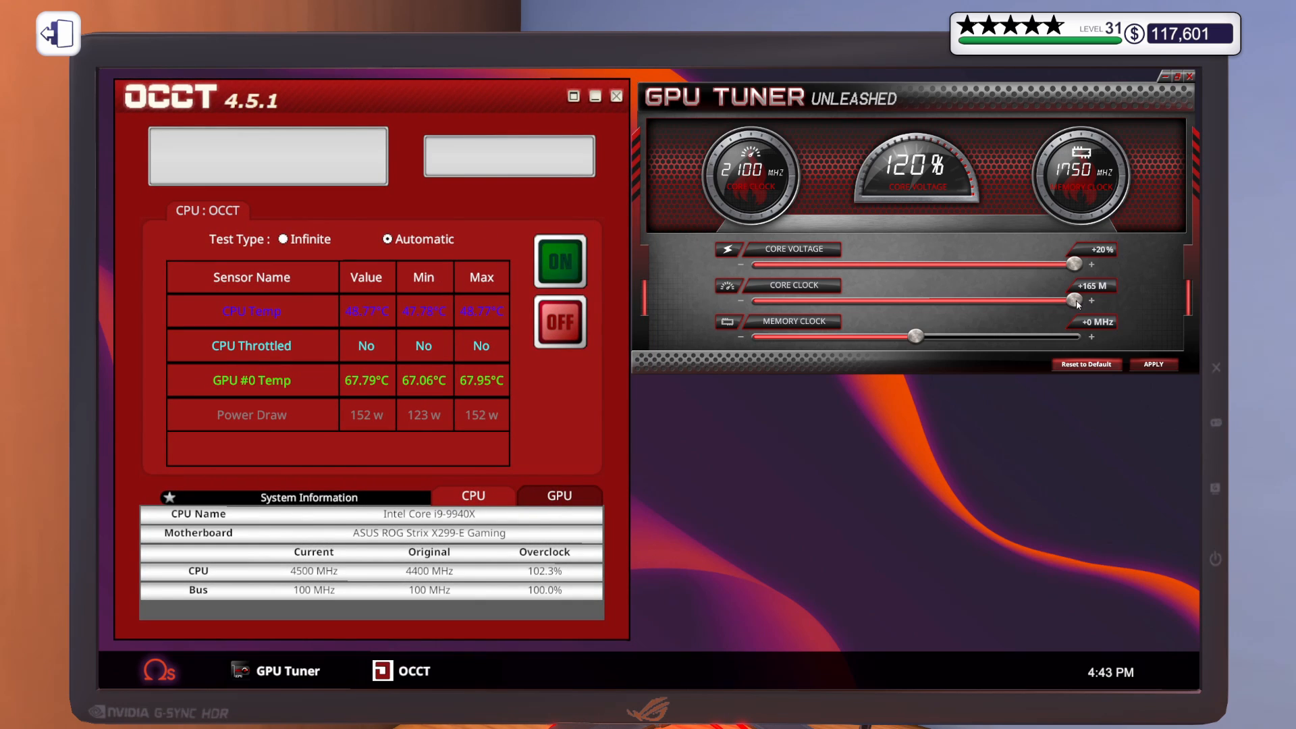
drag(1075, 300, 1062, 299)
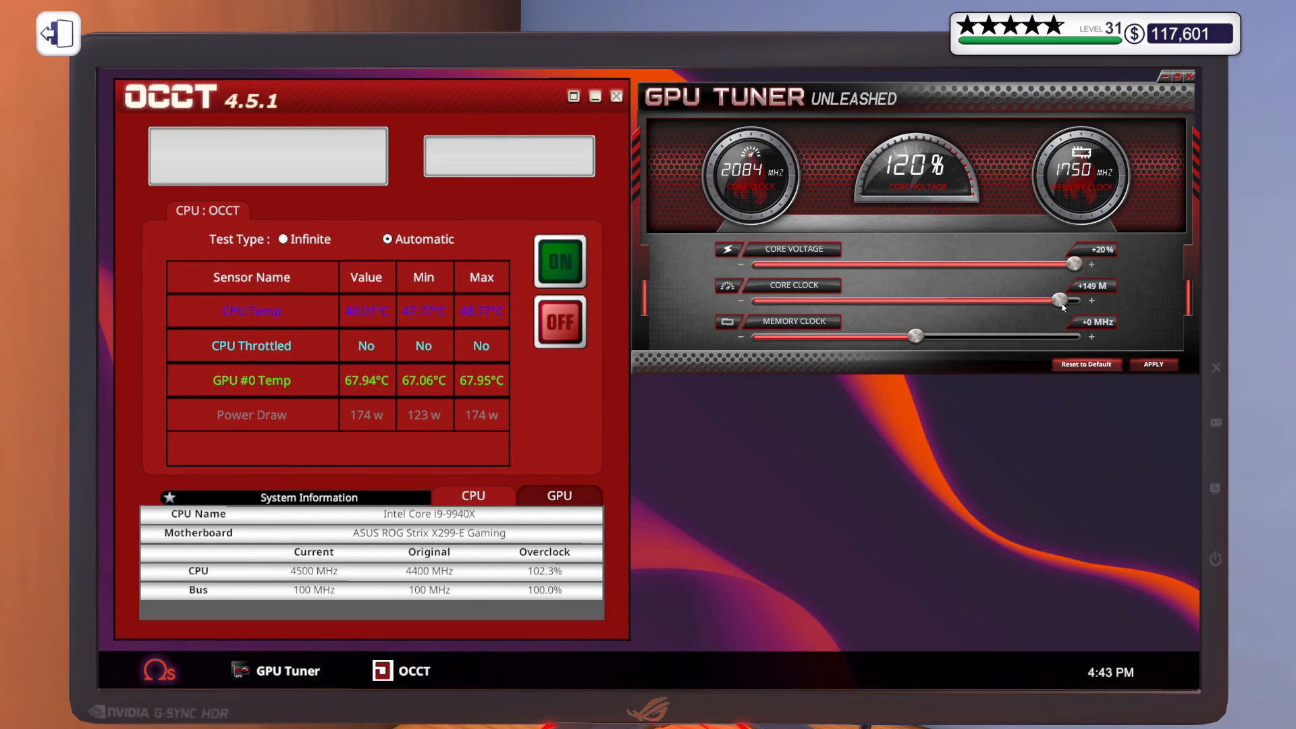
drag(1063, 299, 1050, 300)
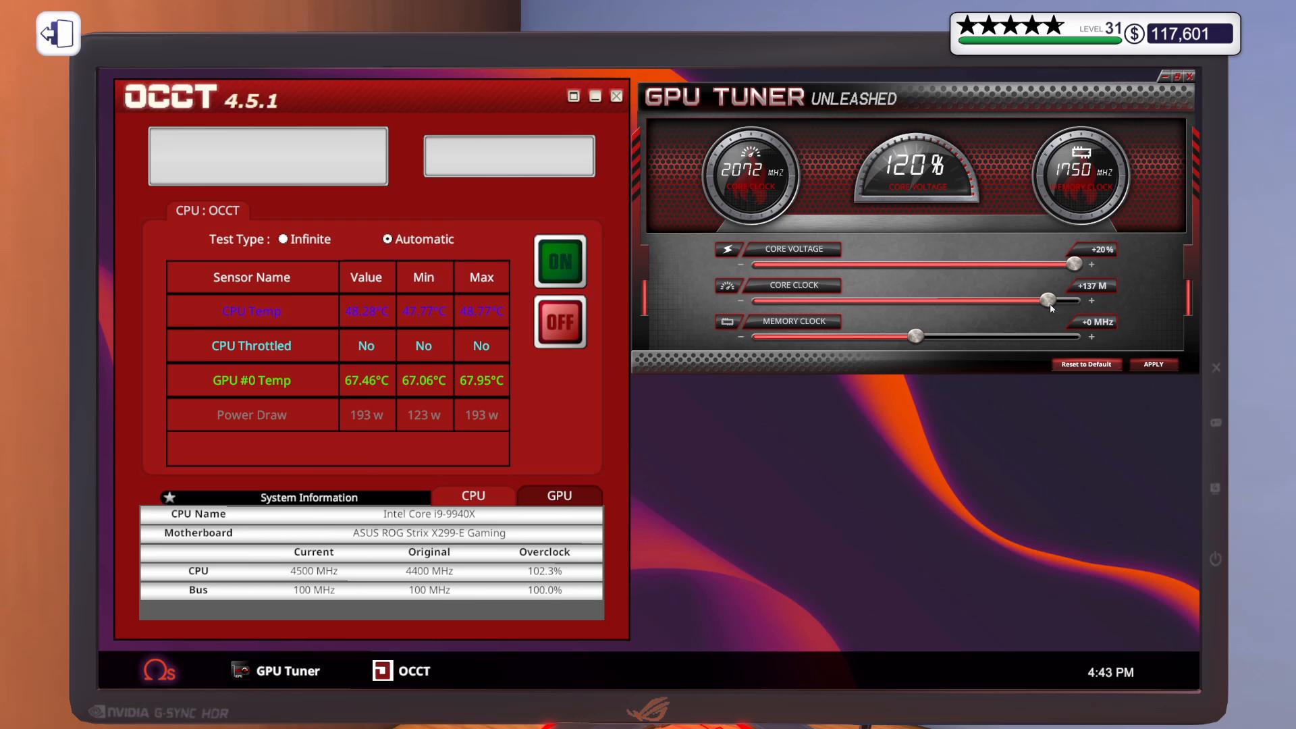
drag(1050, 300, 1037, 300)
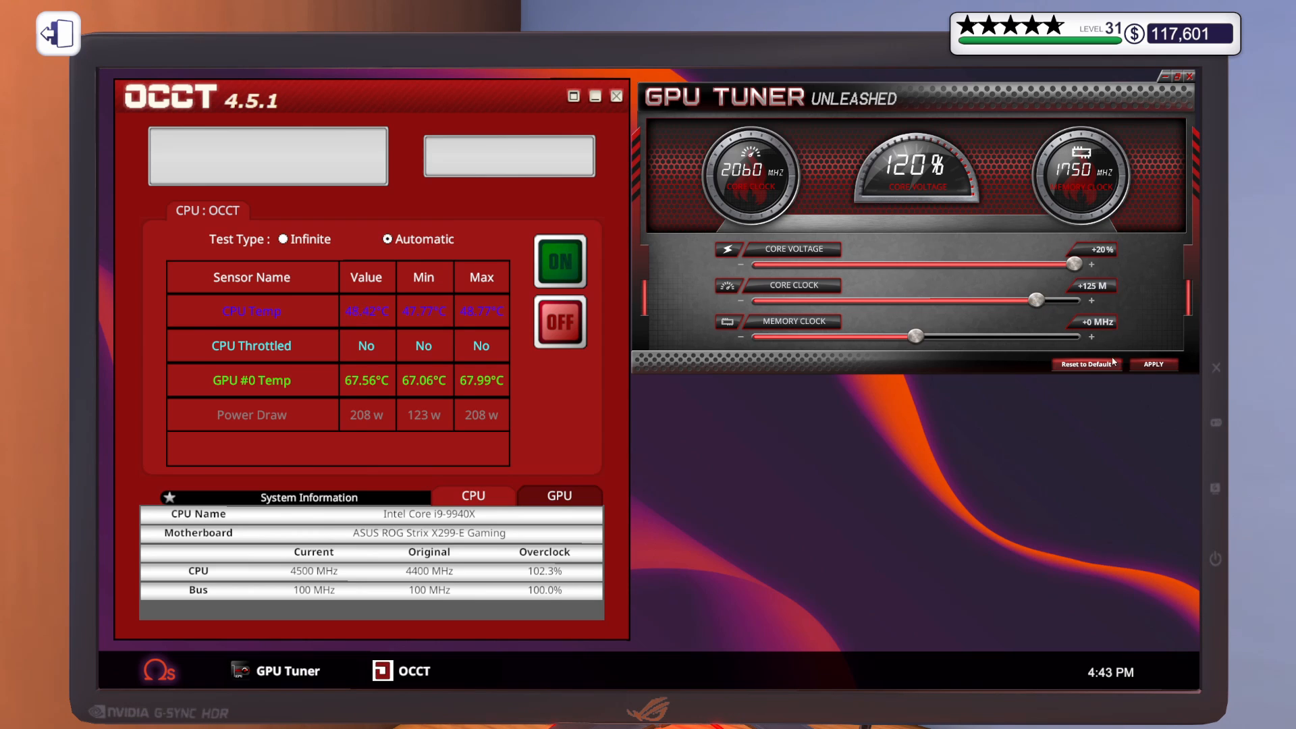
click(559, 262)
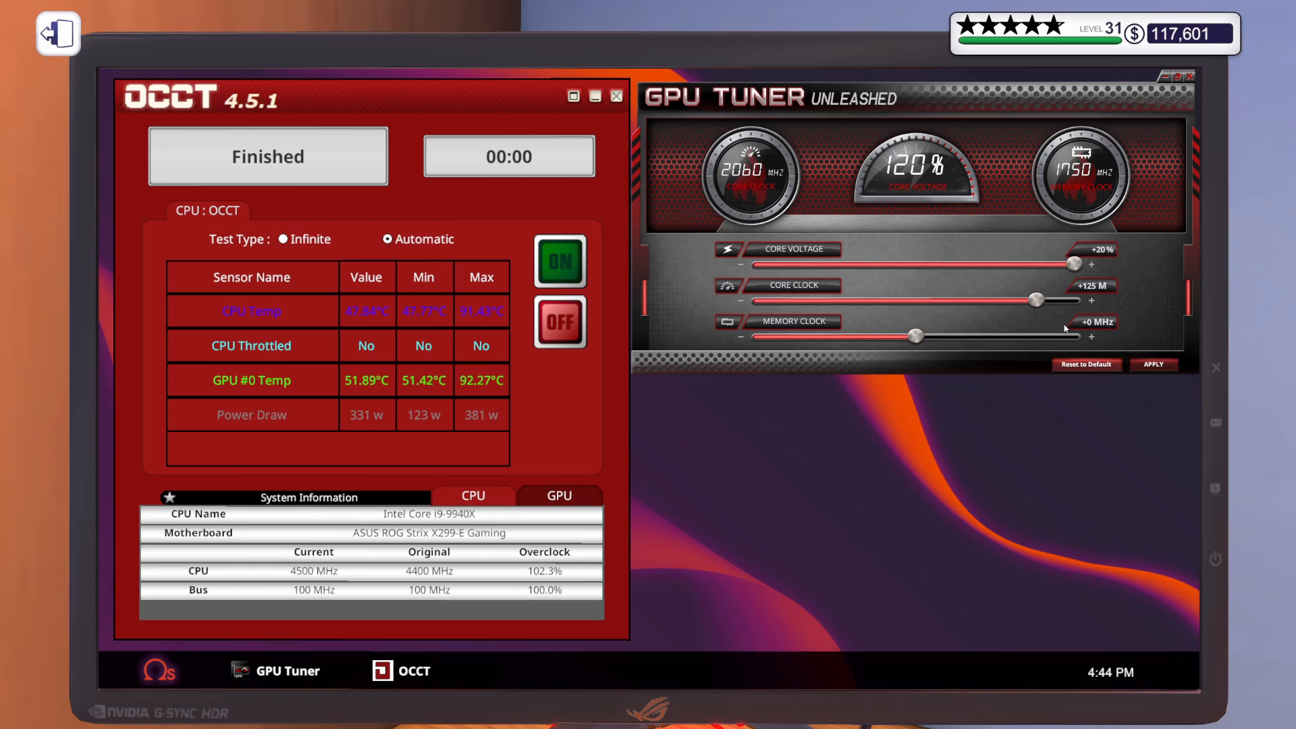
After the +125 test finishes near 92°C, nudge the core clock up to +134 MHz.
drag(1033, 299, 1050, 299)
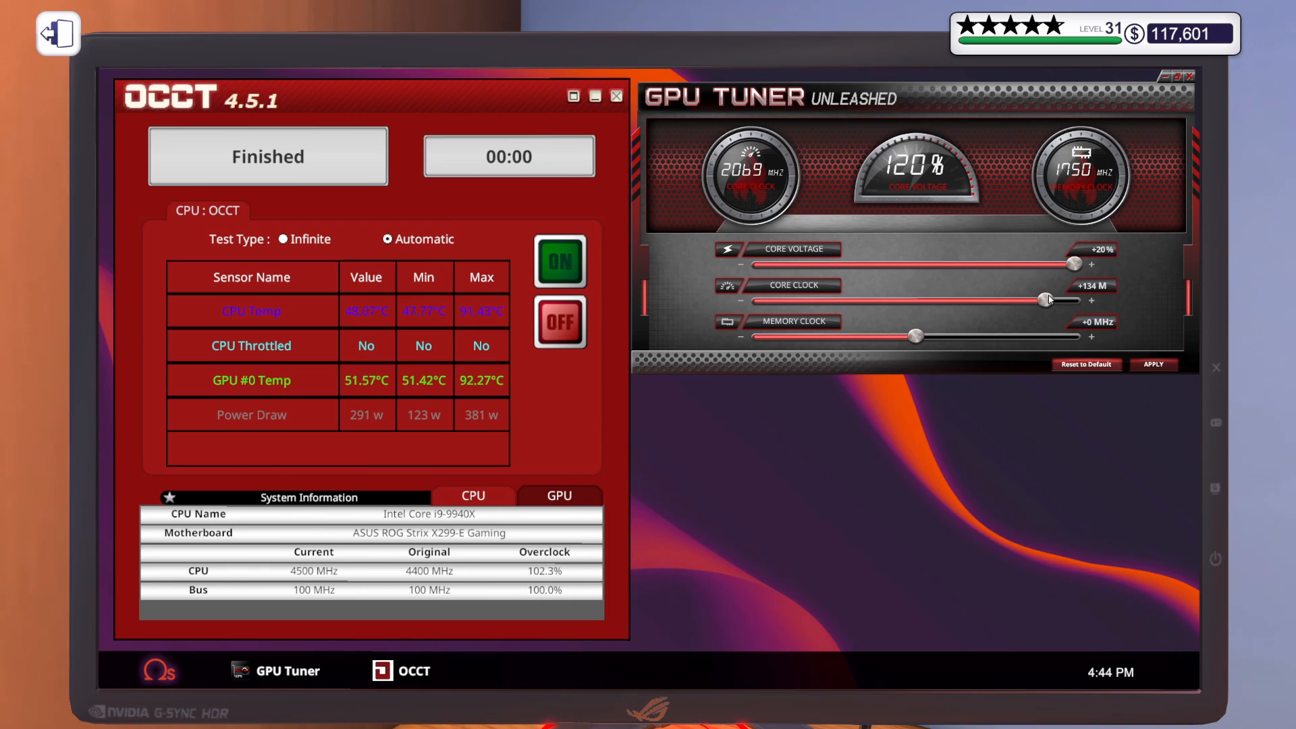
Set core clock to +135 MHz, apply it and stress-test until the system drops to desktop.
click(1152, 364)
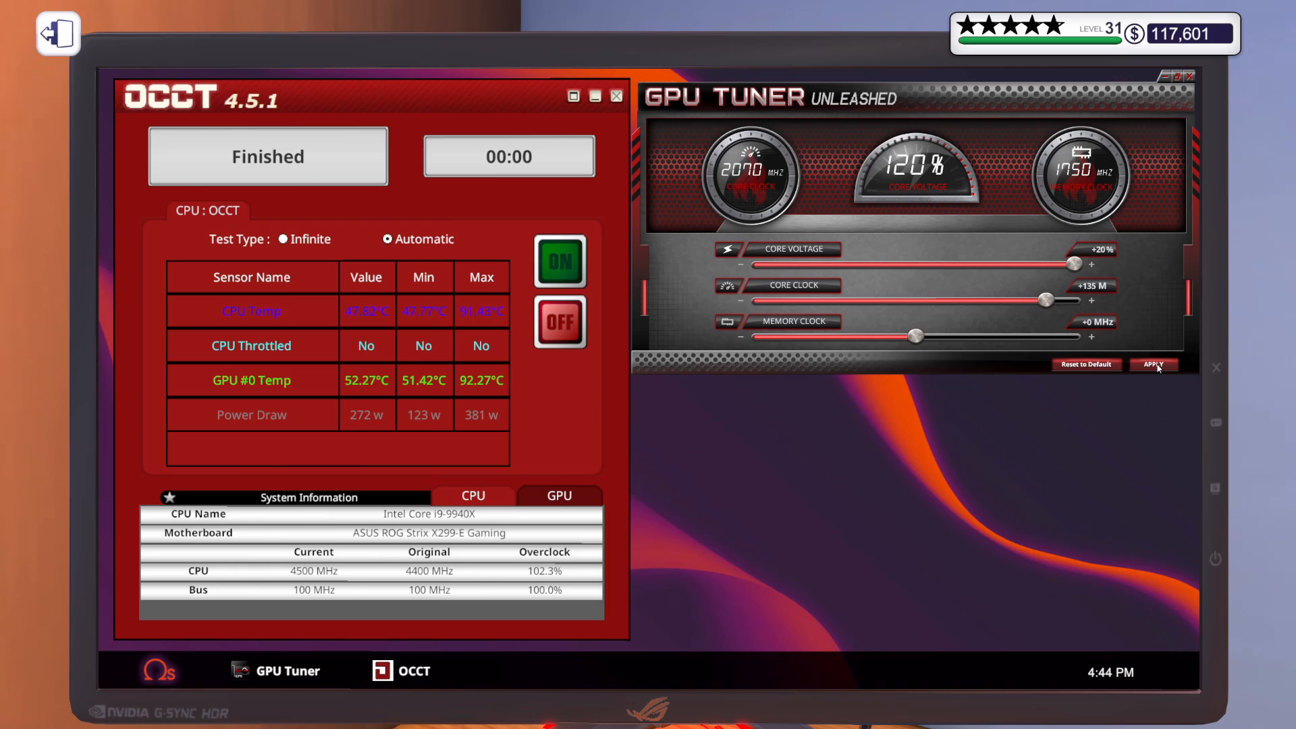
click(558, 262)
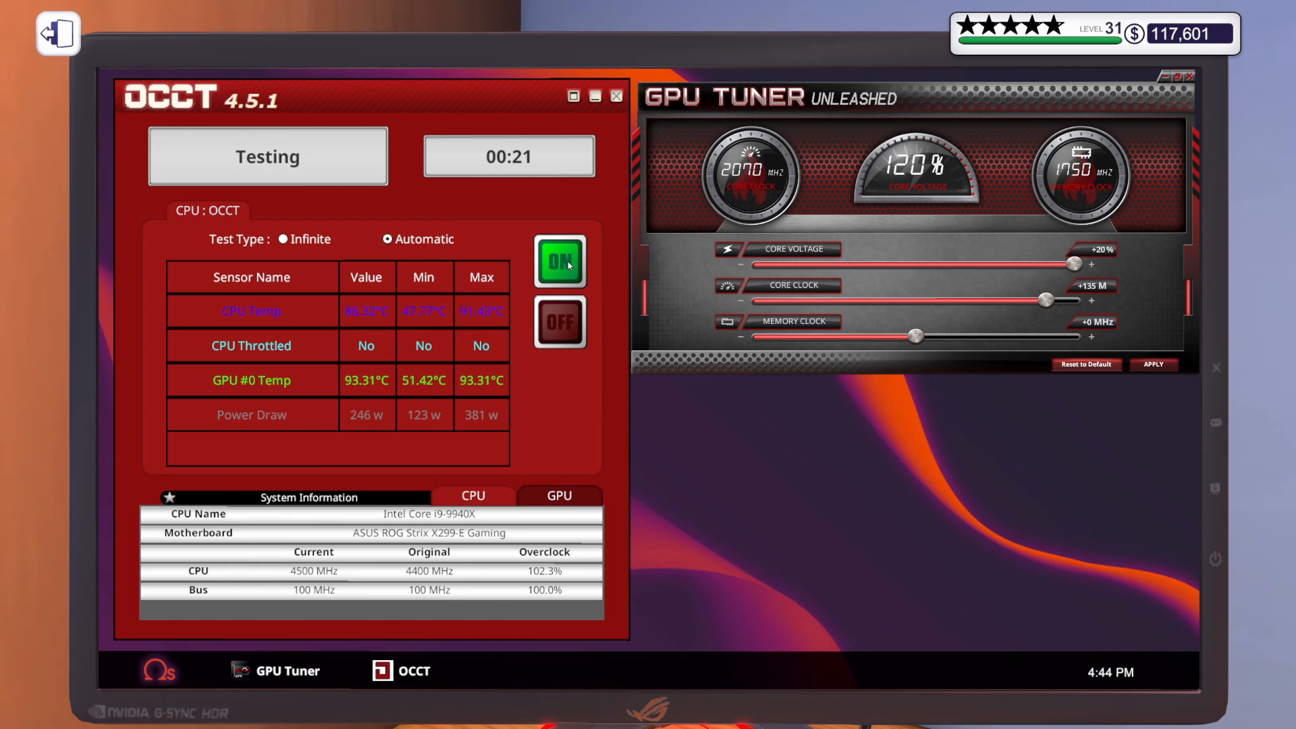
click(559, 262)
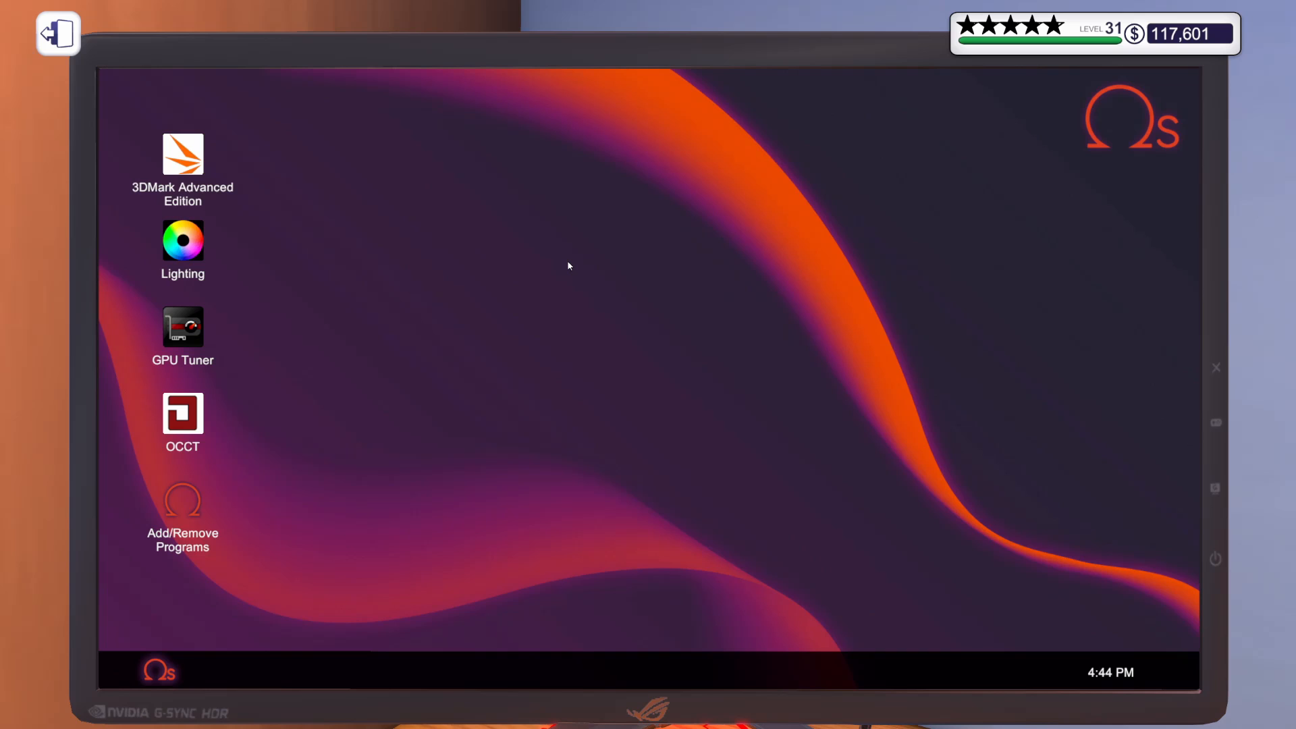
Reopen GPU Tuner and OCCT, then lower the core clock to +130 MHz and apply.
double_click(182, 327)
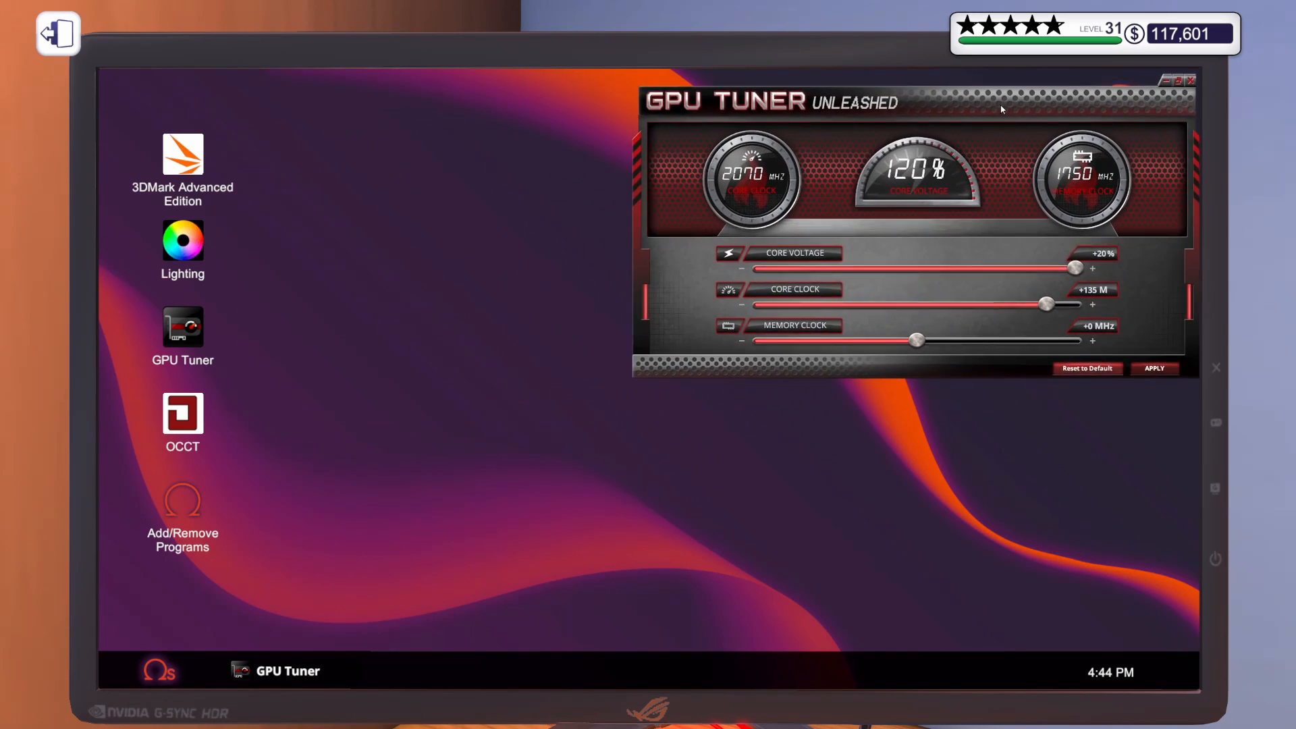
double_click(182, 413)
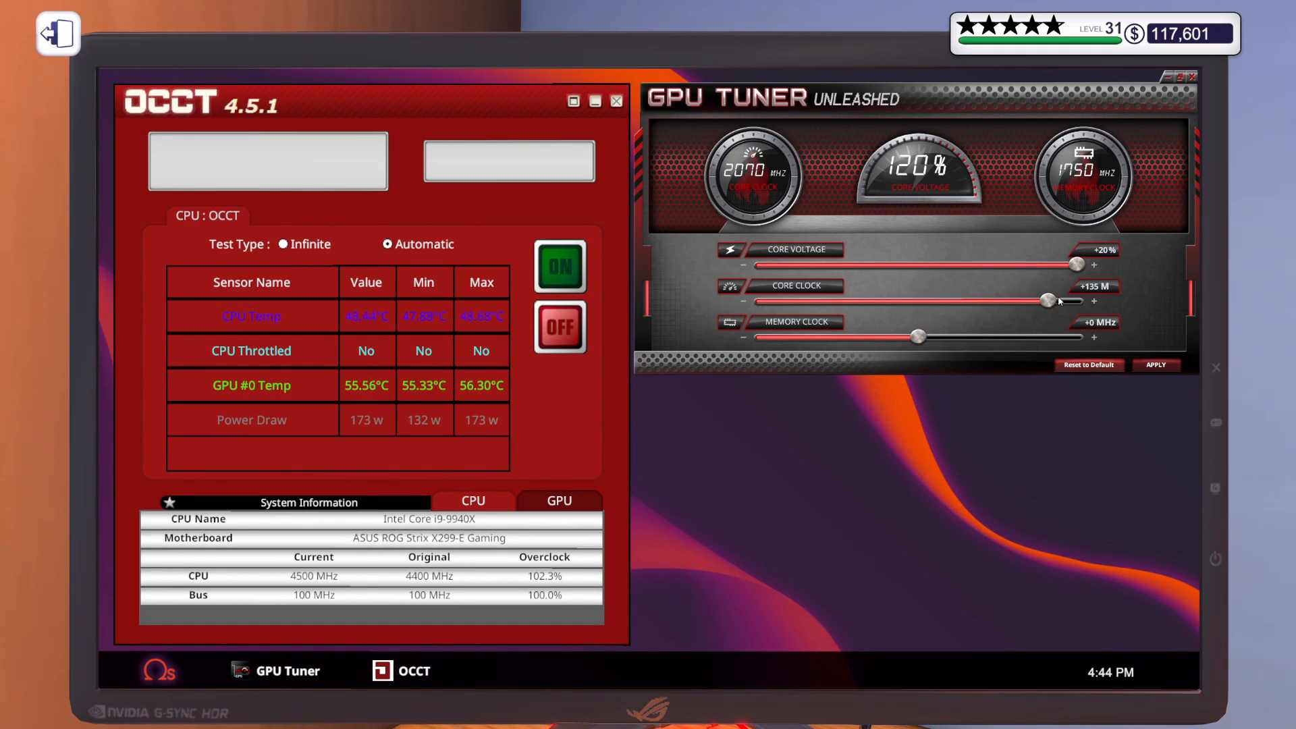
drag(1050, 299, 1039, 300)
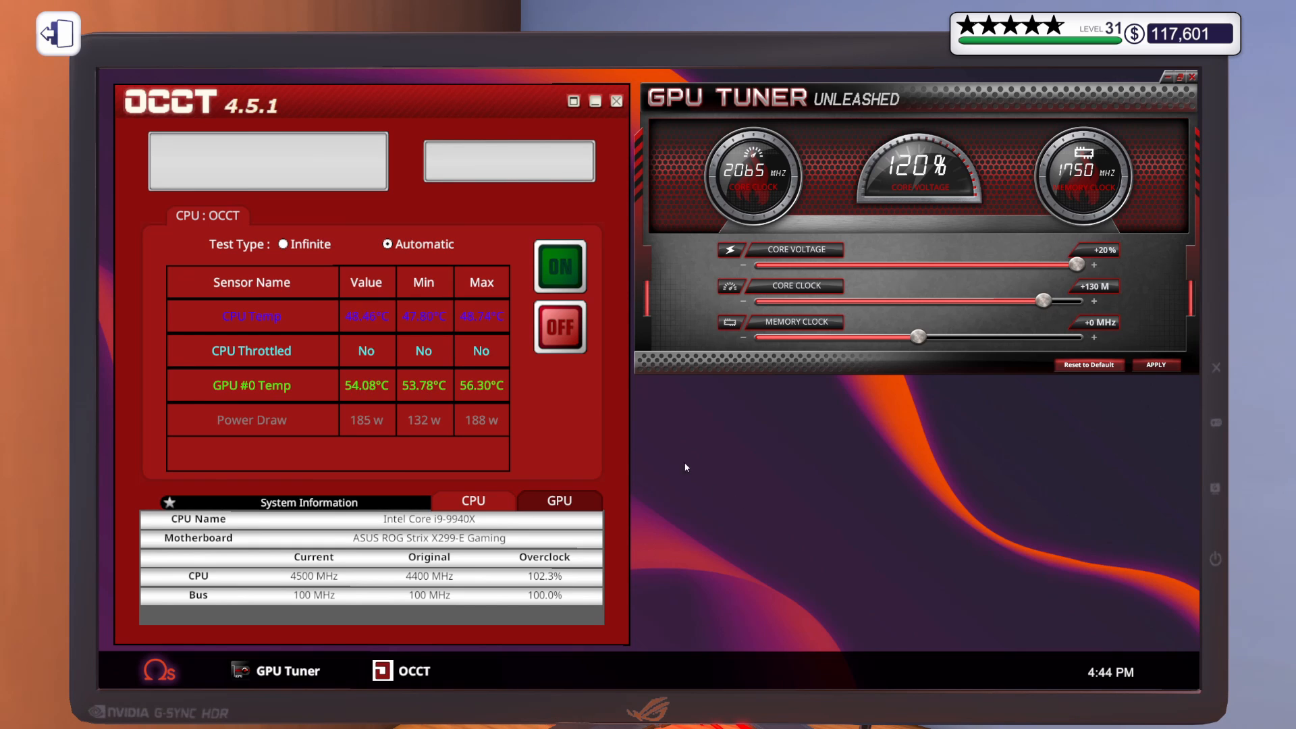
click(559, 266)
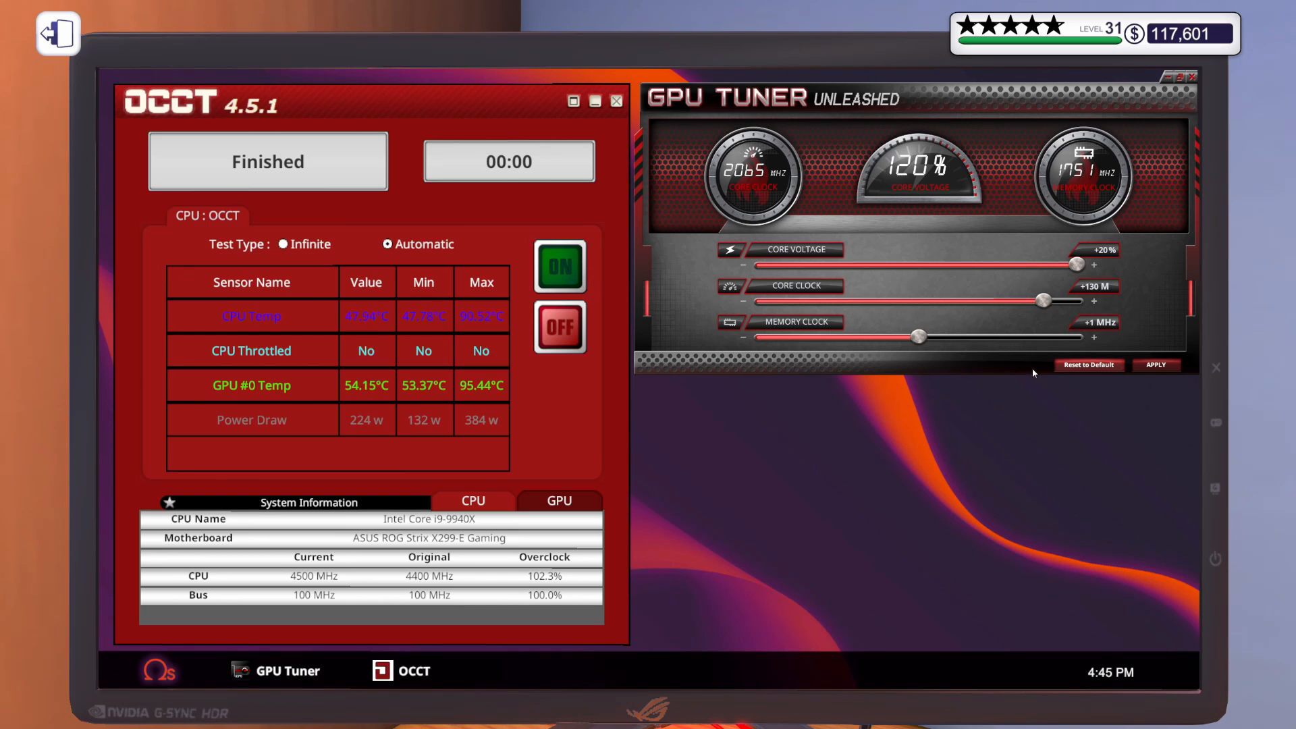
Raise the memory clock to +50 MHz (1800 MHz) and apply it.
drag(913, 336, 923, 336)
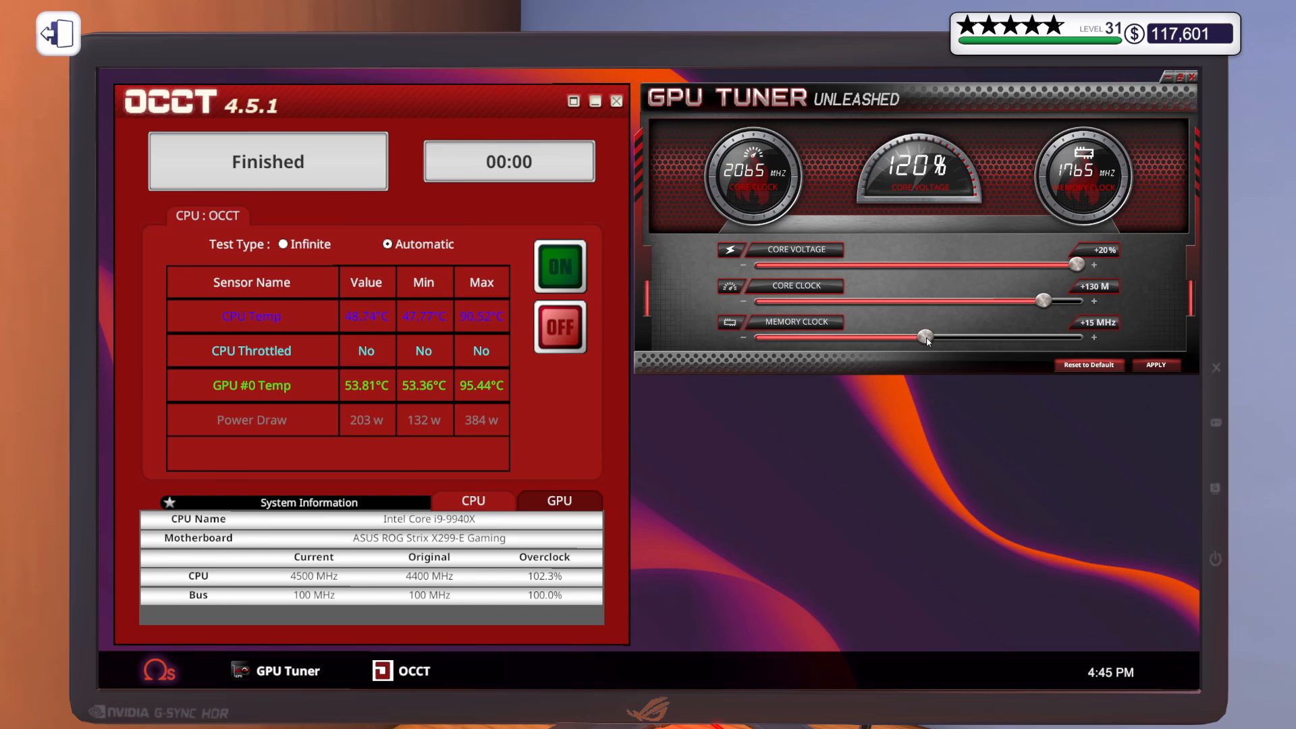
drag(925, 336, 934, 336)
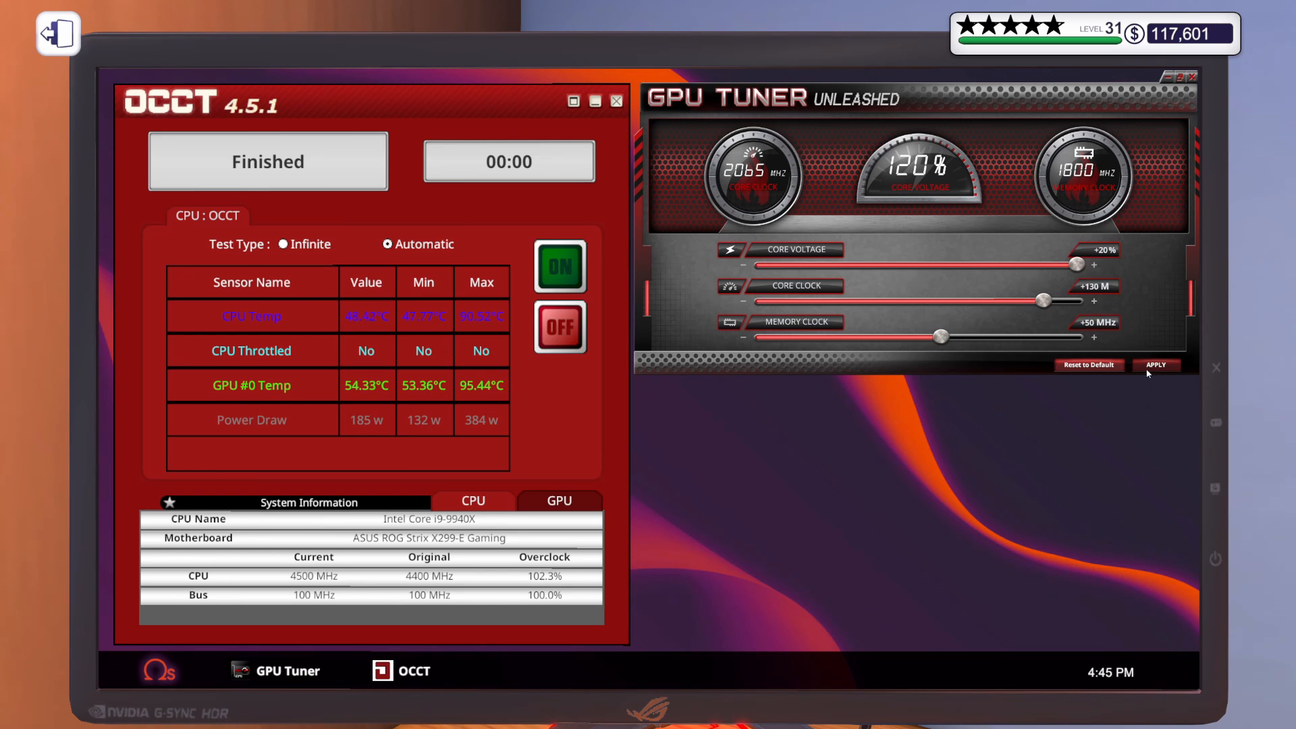
click(558, 265)
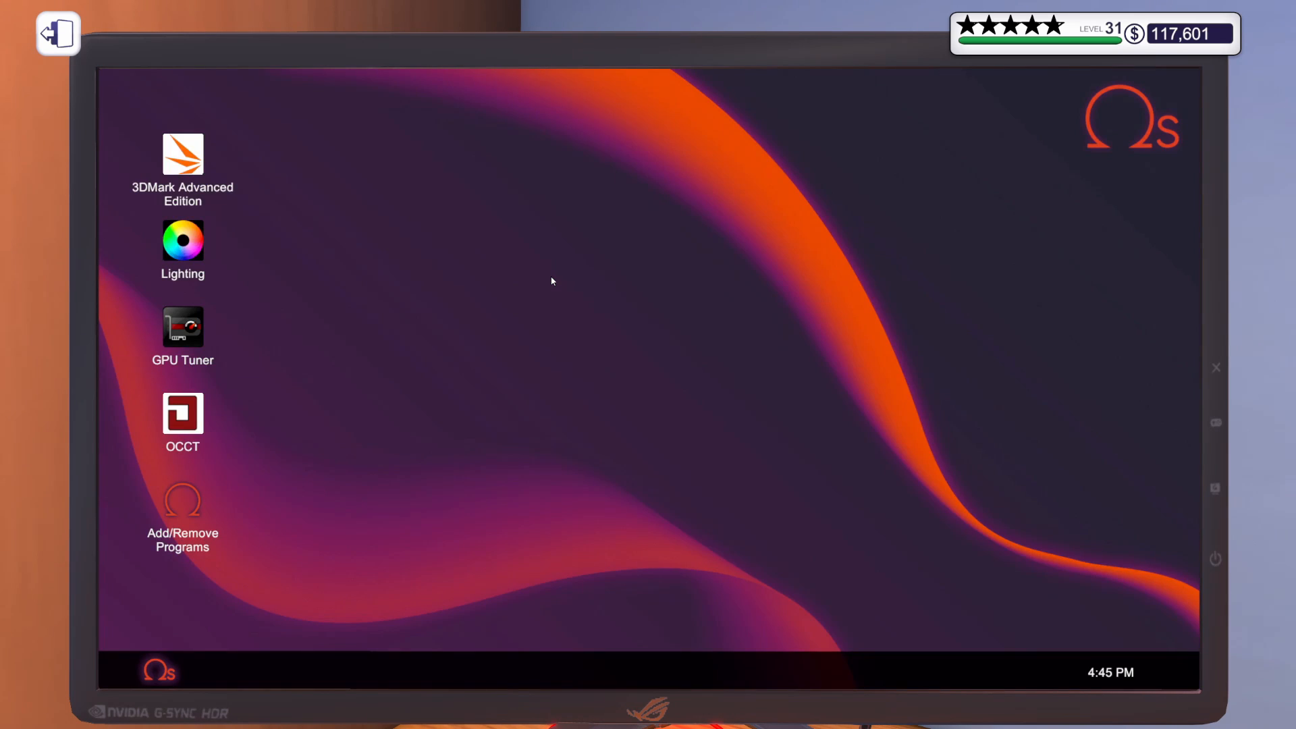
Bring the Memory Clock offset back to +0 MHz (1750 MHz) in GPU Tuner, then return to the workshop.
double_click(183, 326)
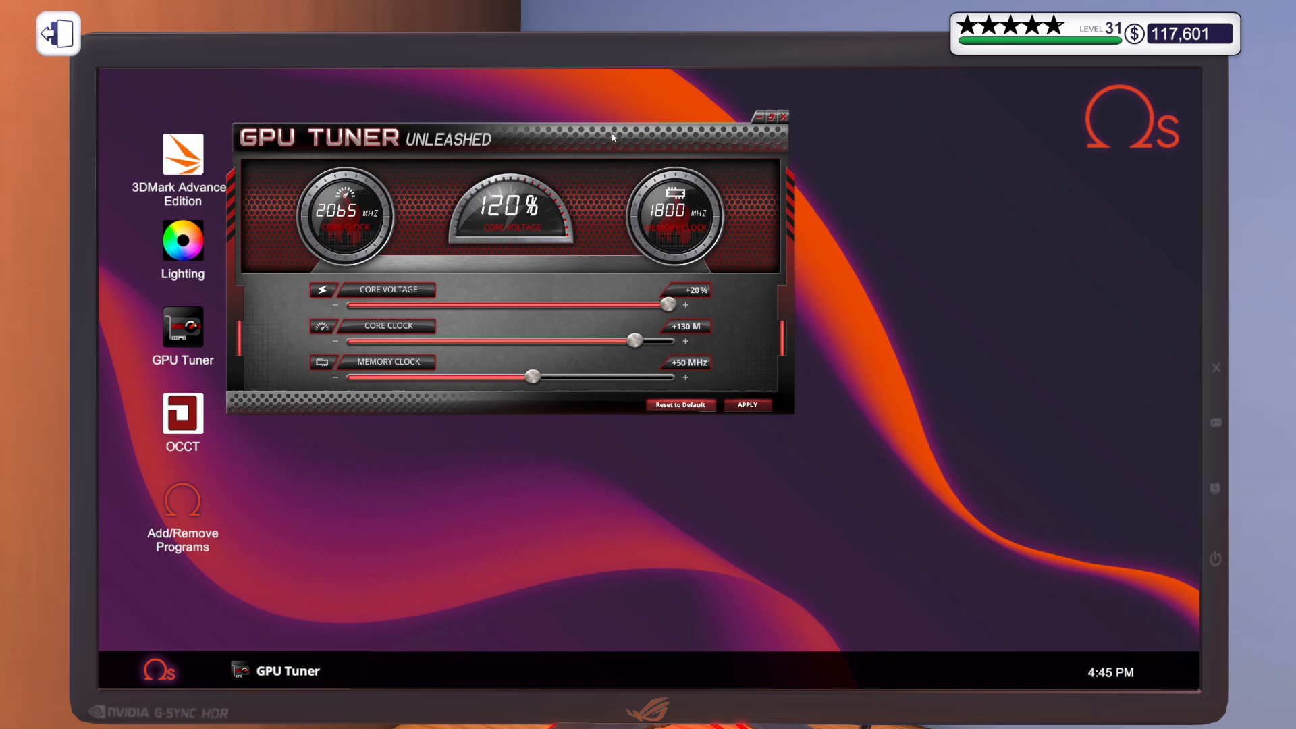
drag(495, 138, 904, 98)
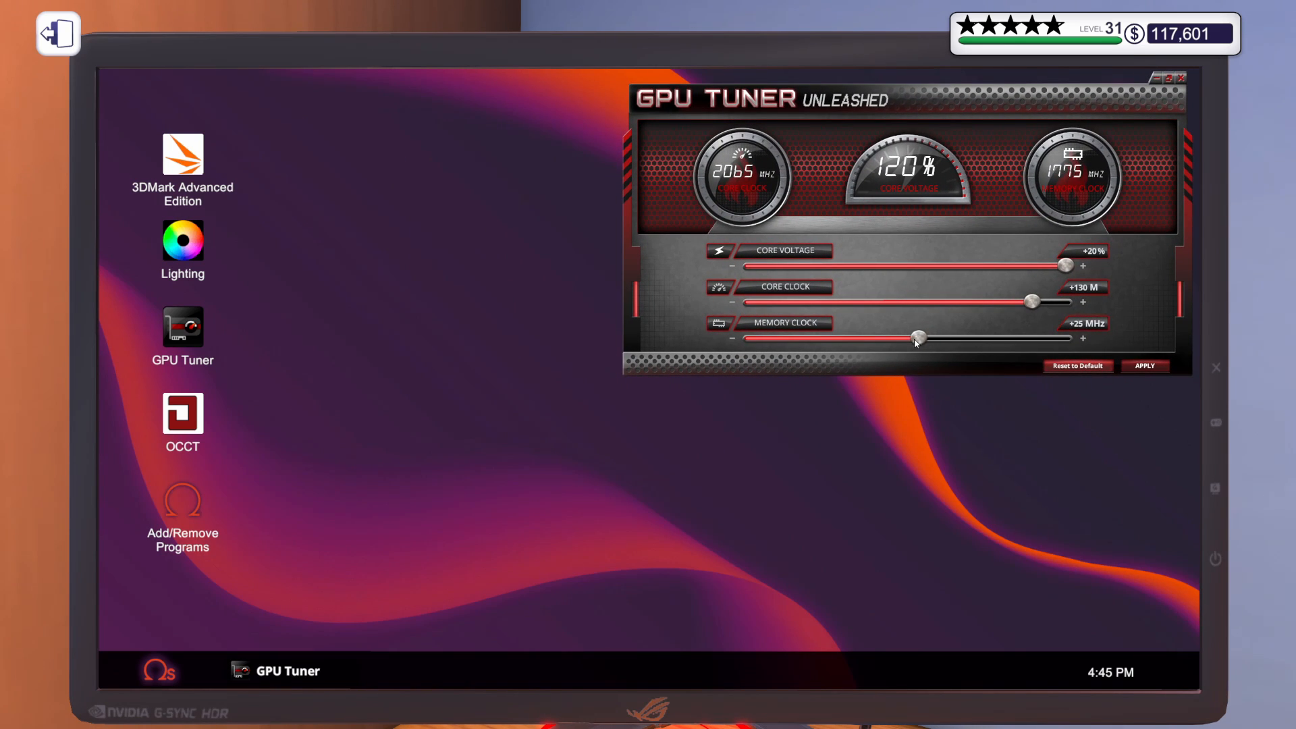
drag(918, 339, 904, 339)
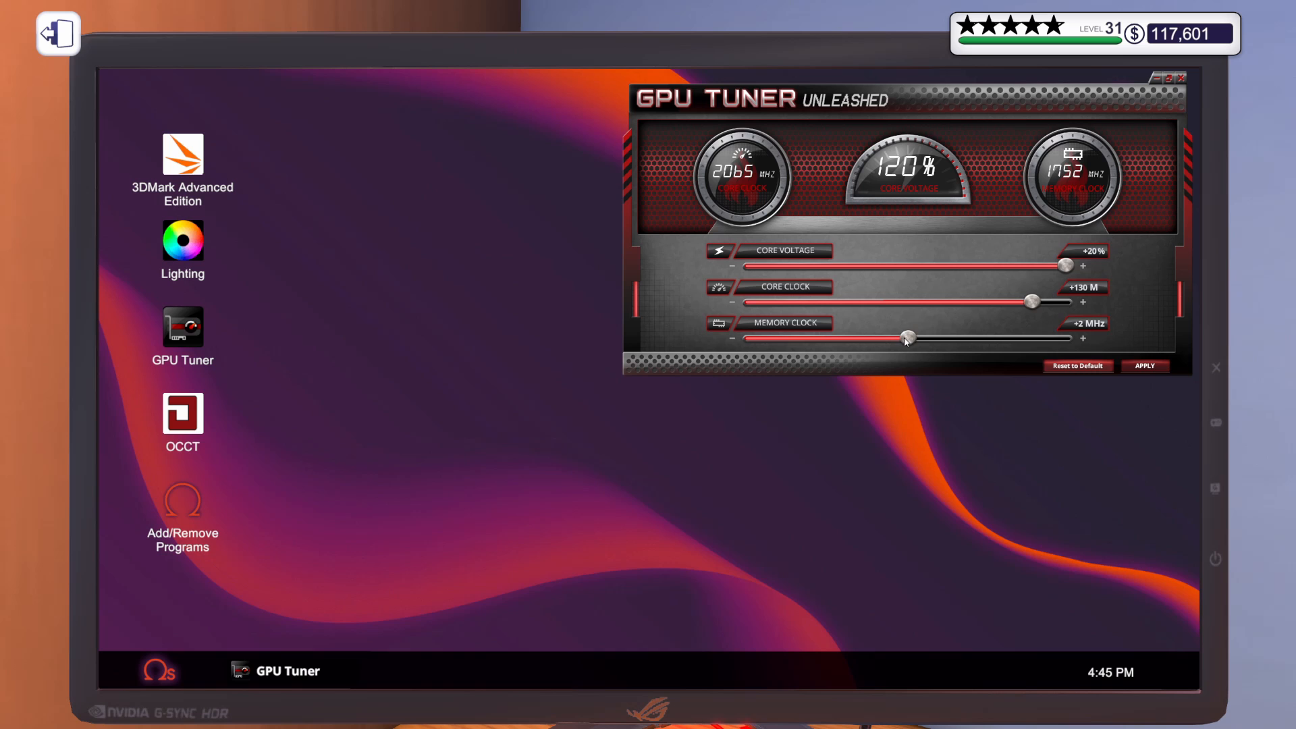
drag(909, 338, 903, 339)
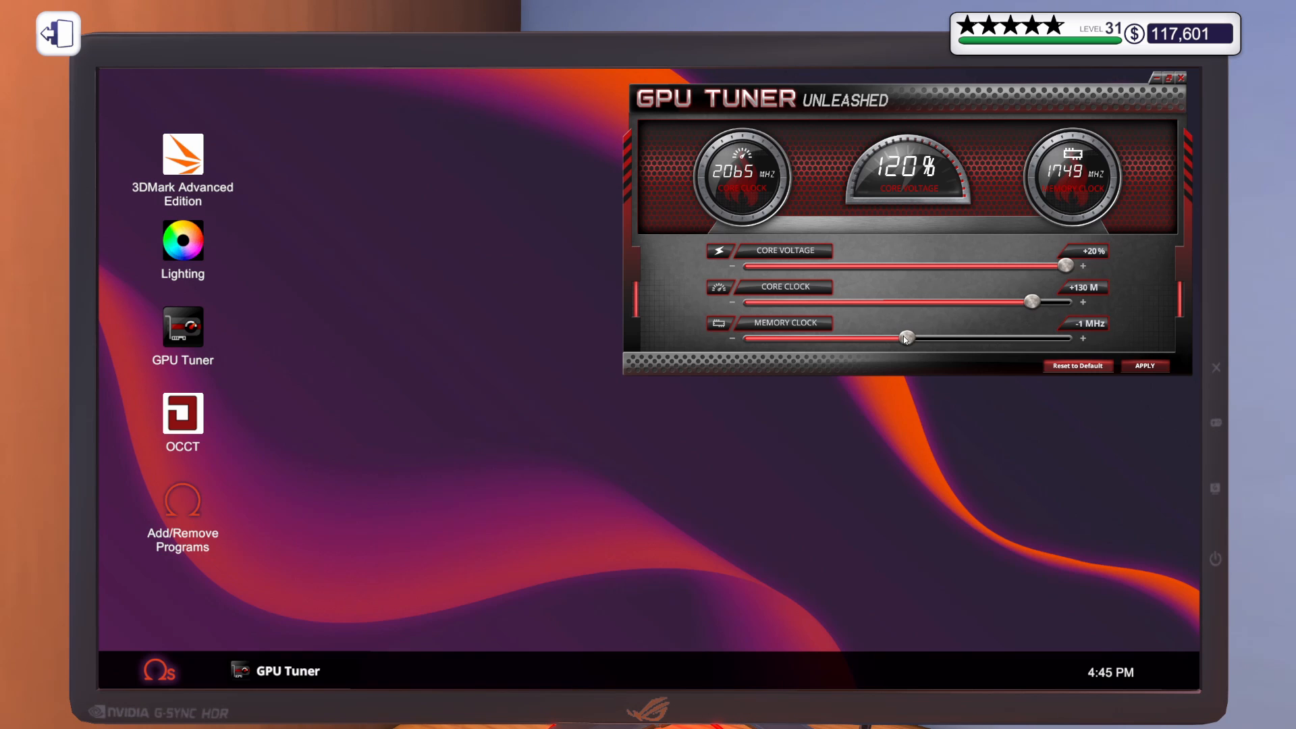
drag(896, 337, 909, 337)
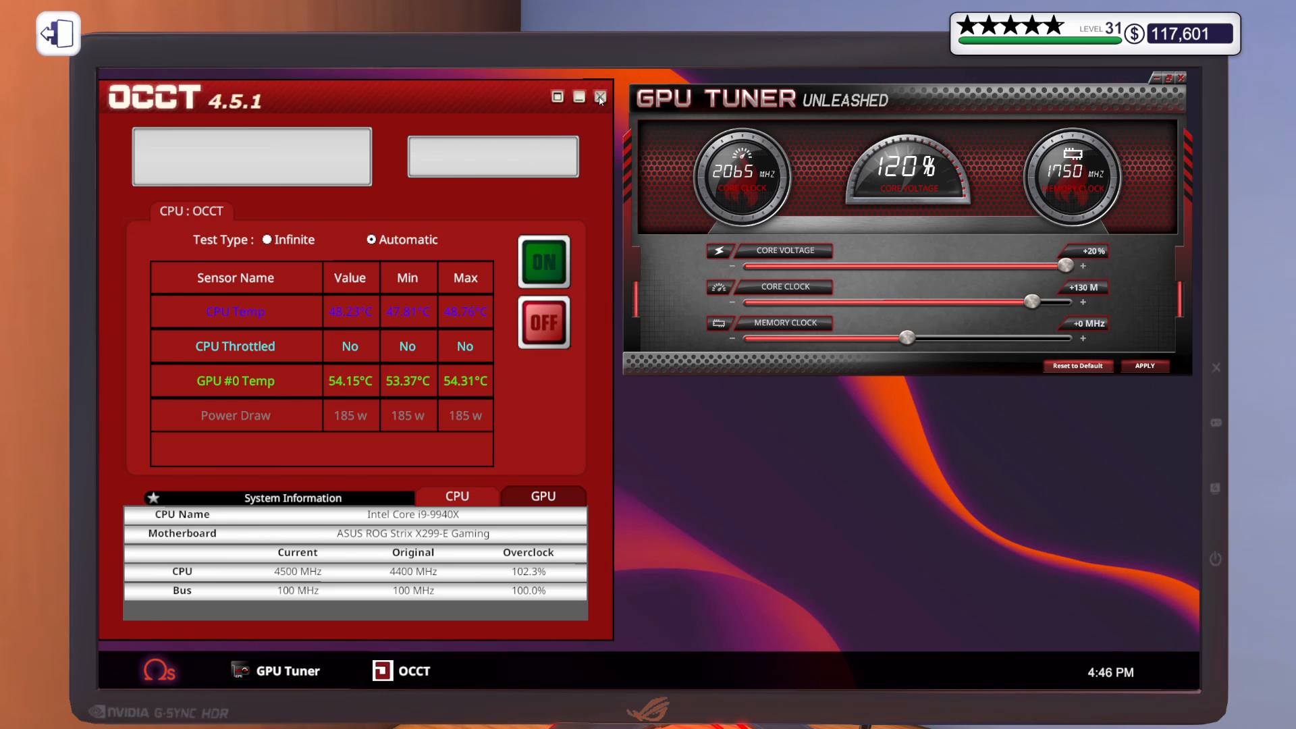
click(599, 96)
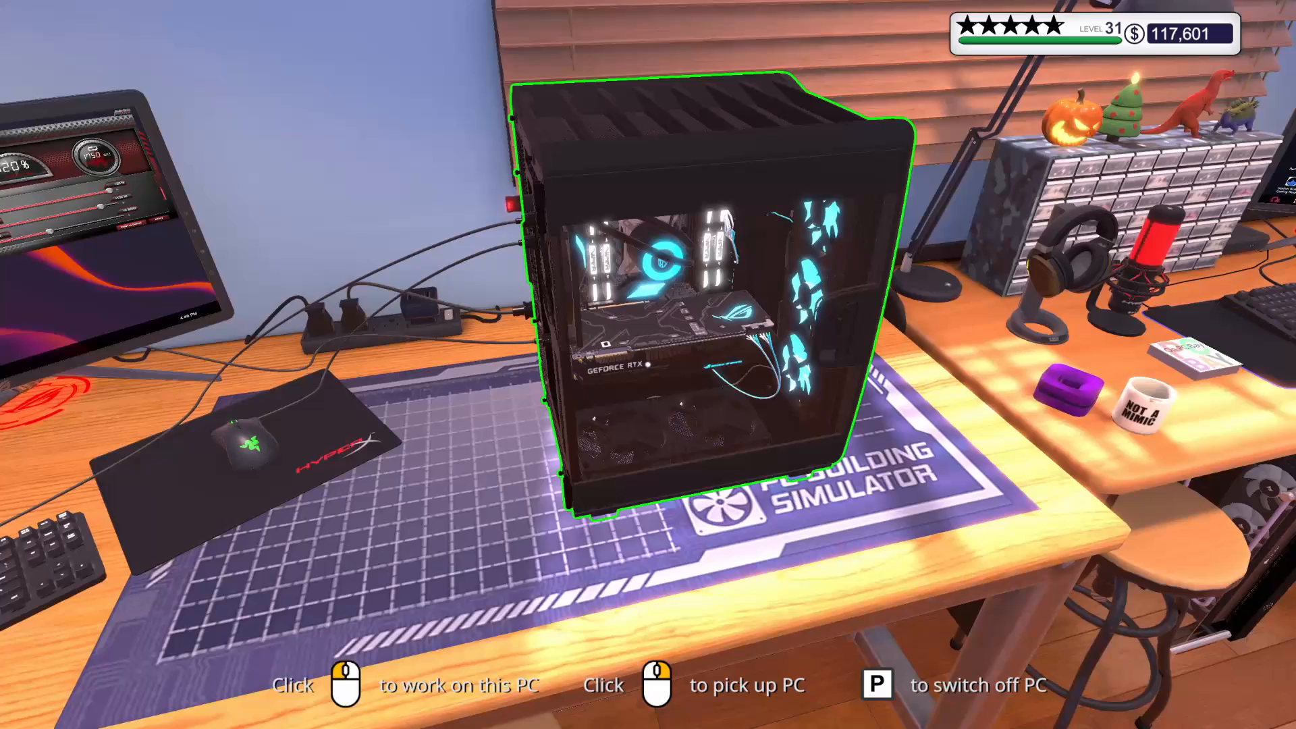
Select the PC on the desk to see its parts list and Ready to boot status.
click(712, 289)
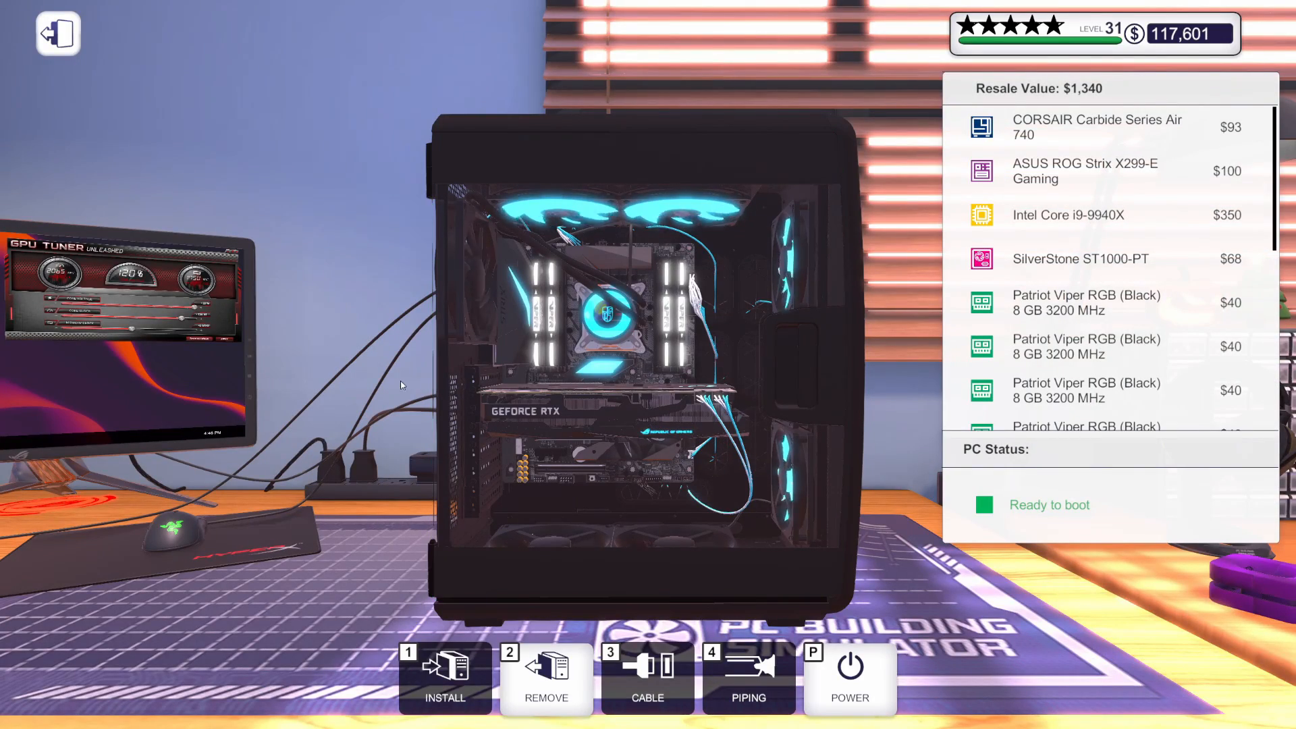